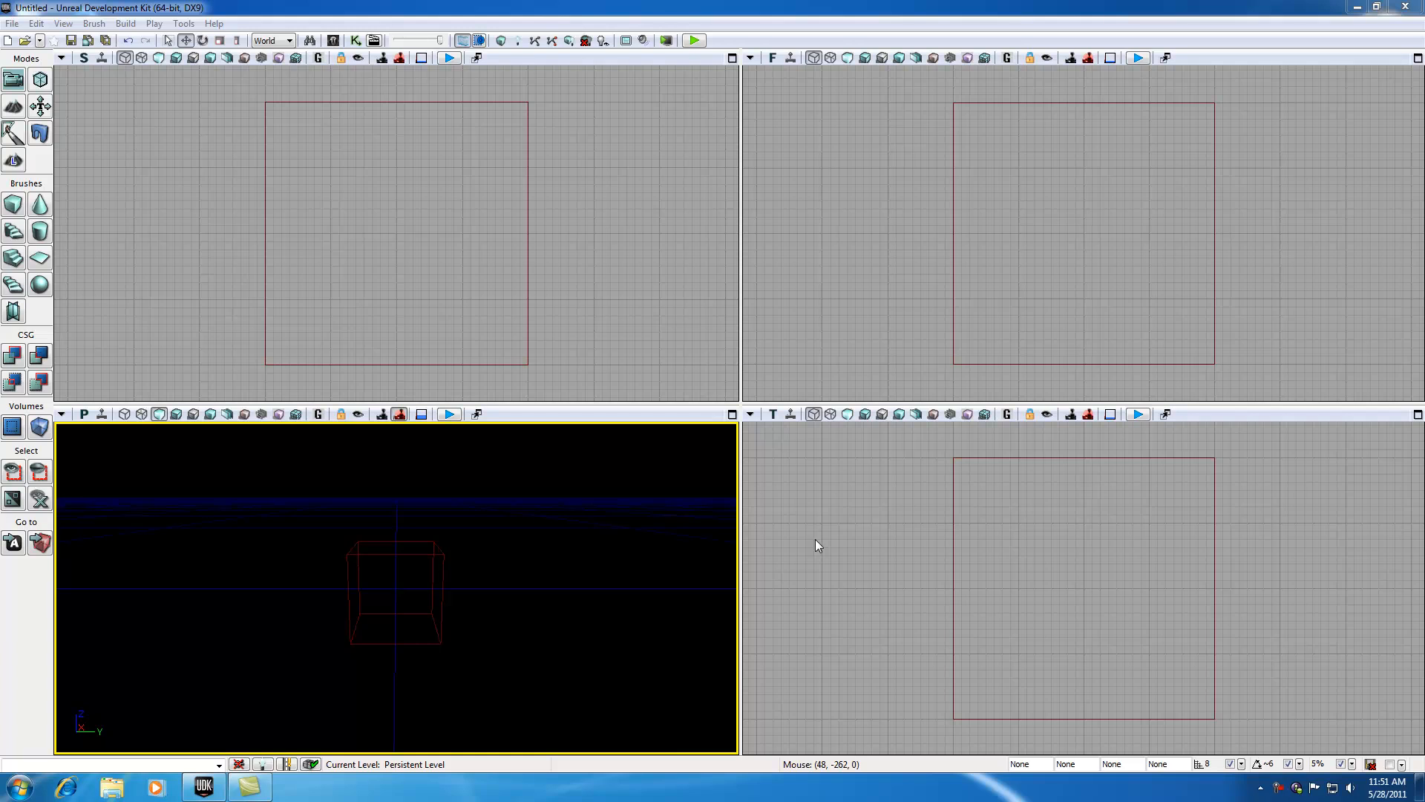
pyautogui.moveTo(653, 407)
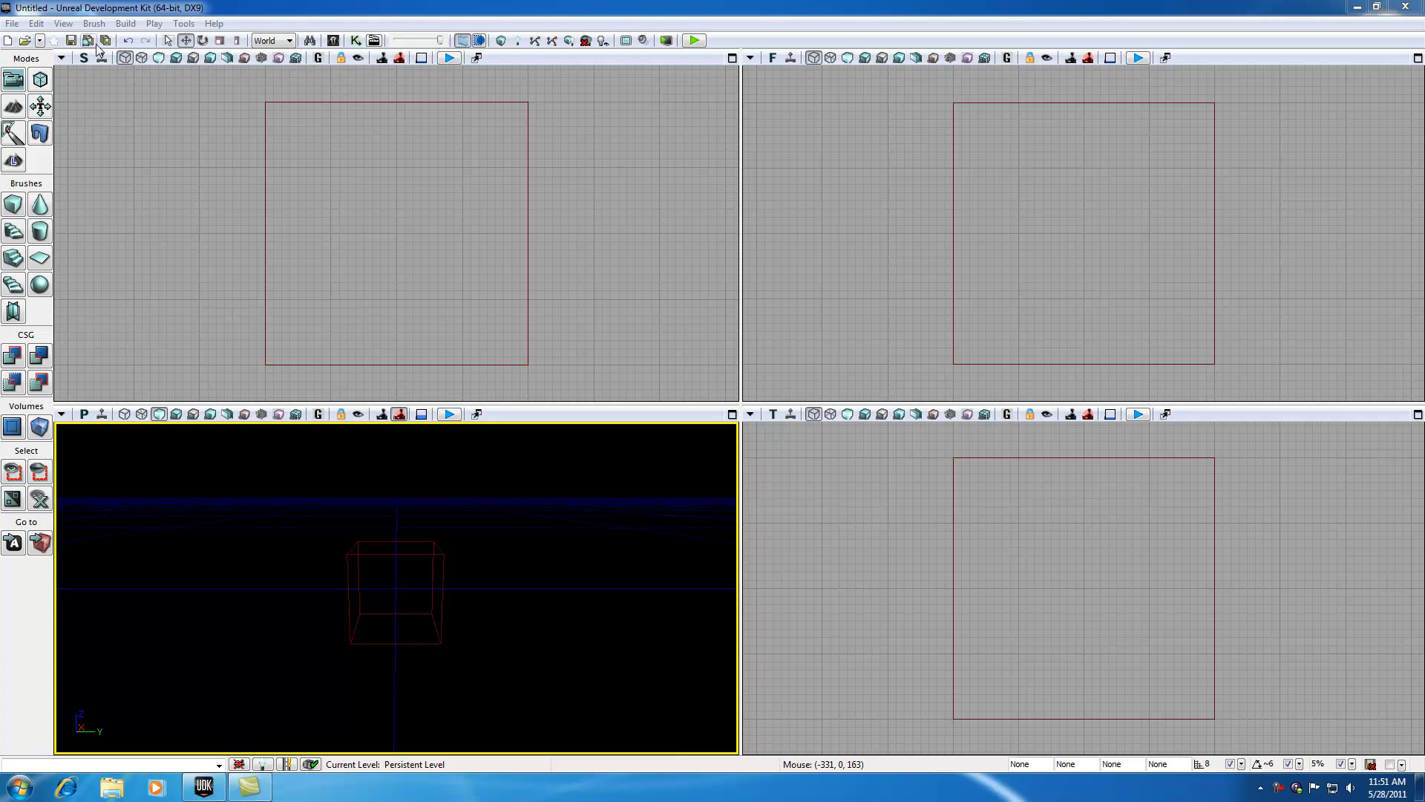
pyautogui.moveTo(368, 57)
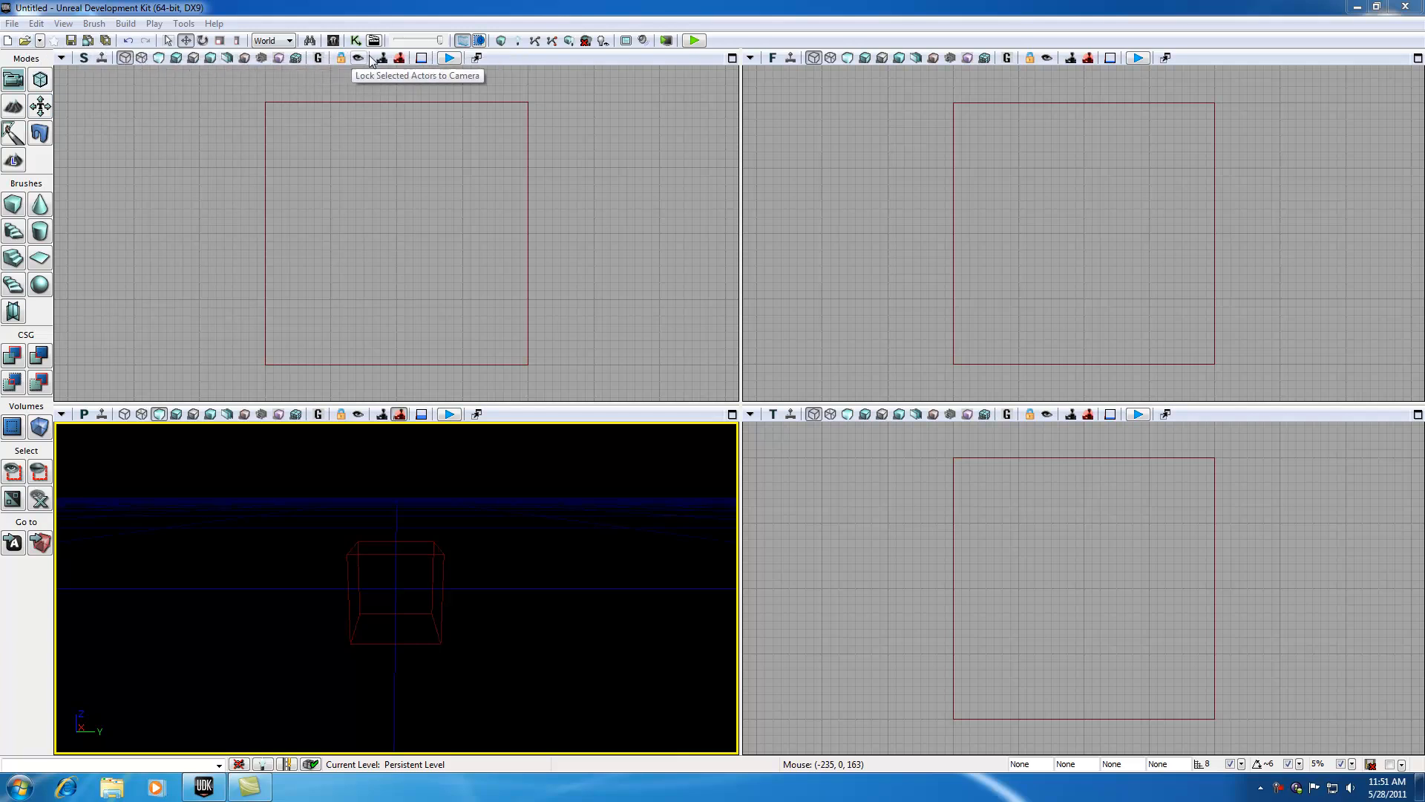
pyautogui.moveTo(83, 83)
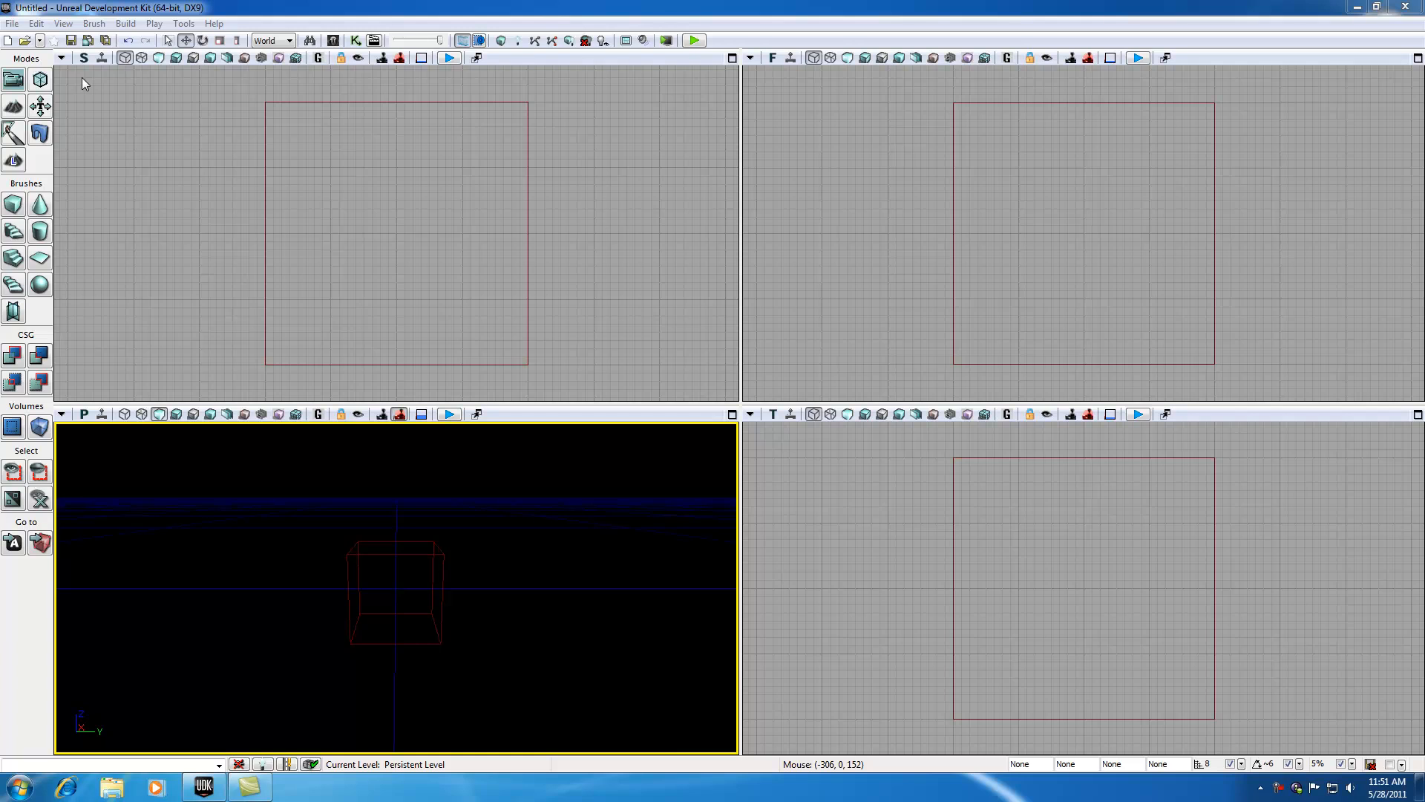
pyautogui.moveTo(334, 42)
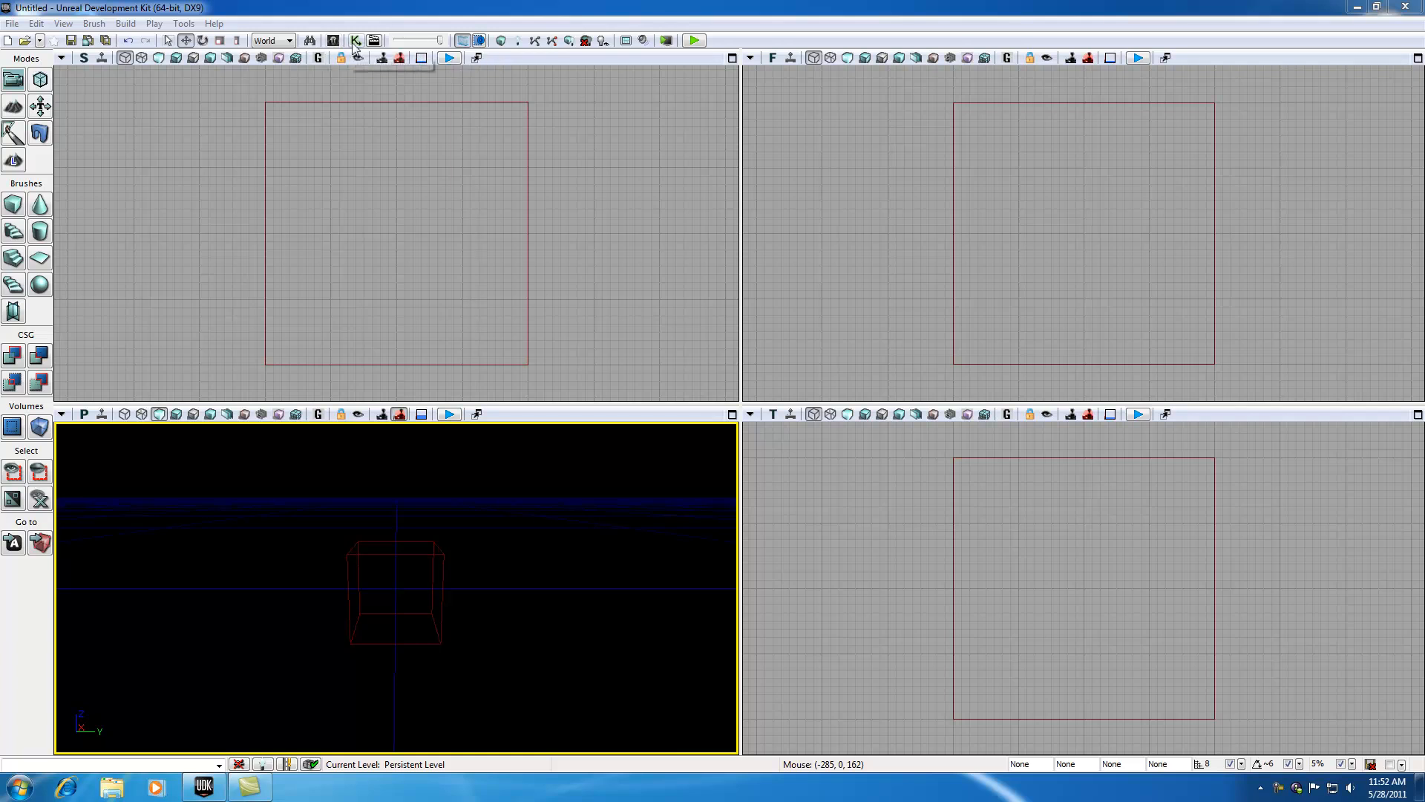
pyautogui.moveTo(354, 41)
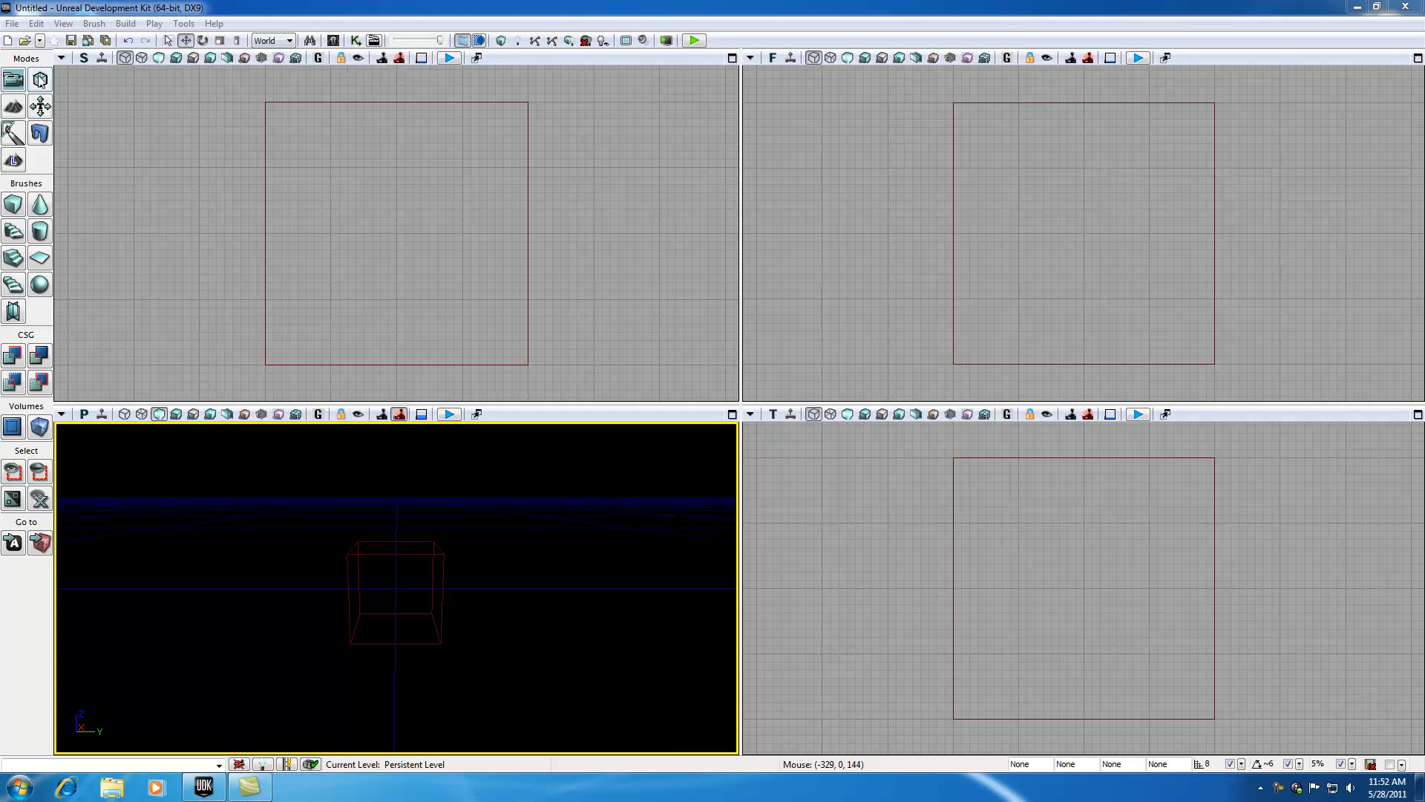
pyautogui.moveTo(40, 78)
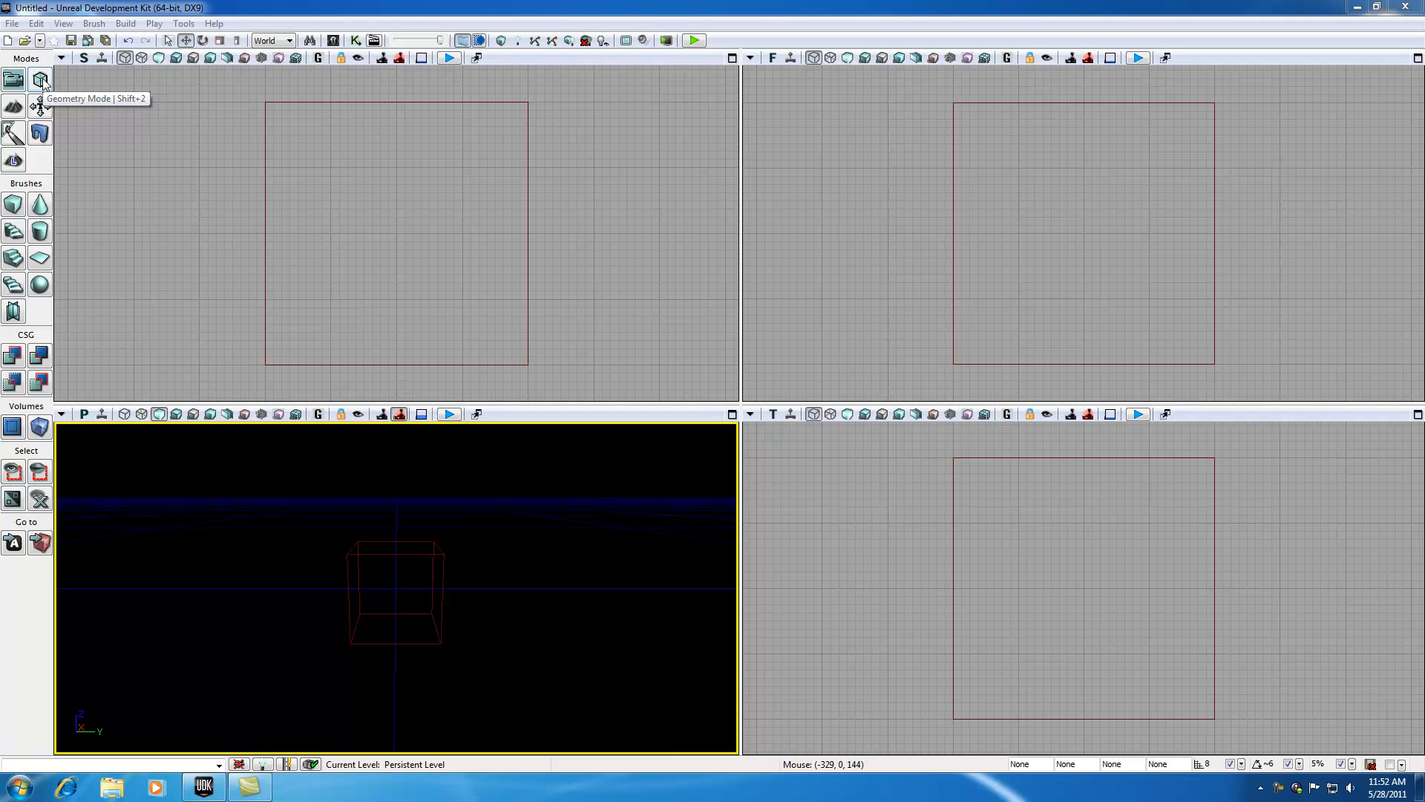
pyautogui.moveTo(520, 46)
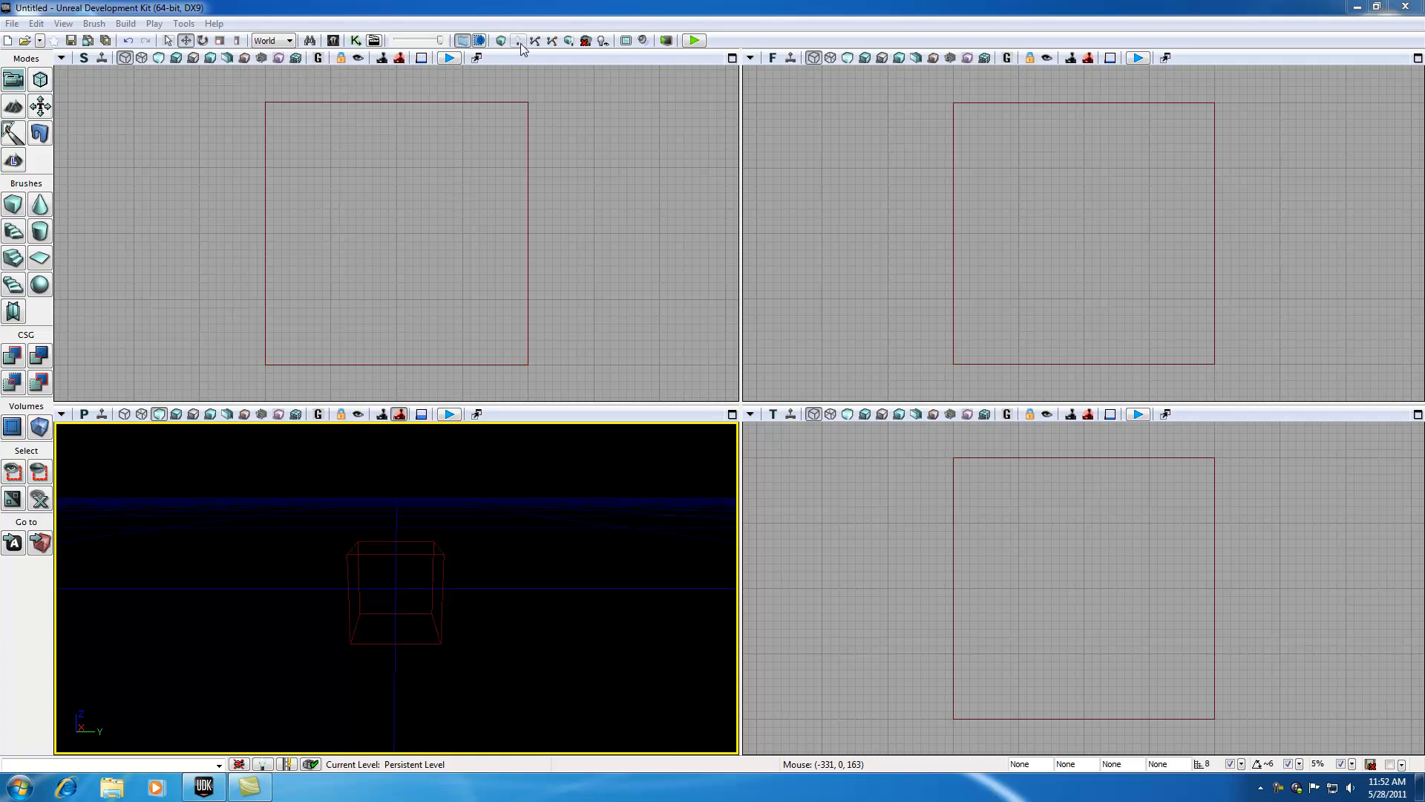
# Browse the File and Edit menus and try the curved-staircase brush before returning to the cube.
pyautogui.click(12, 22)
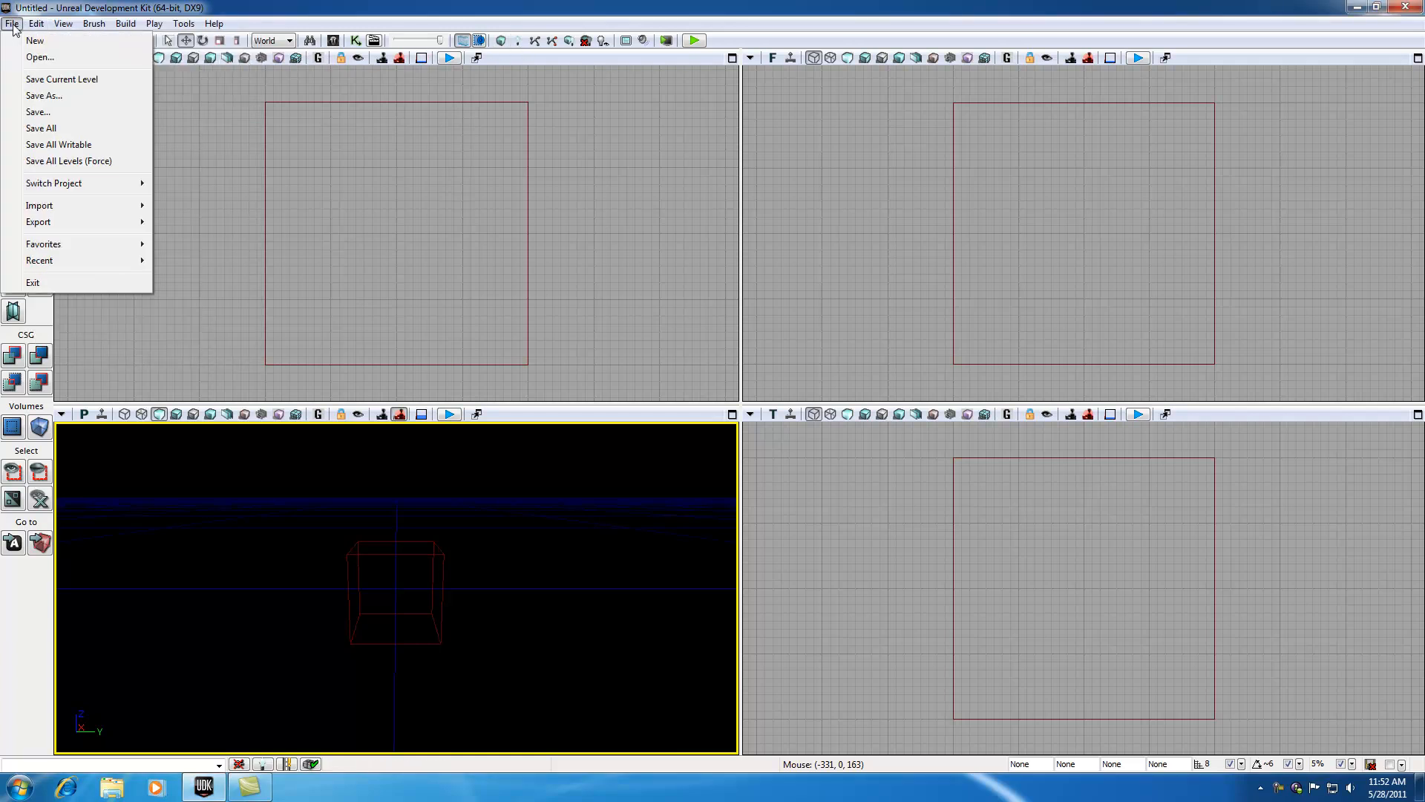
pyautogui.click(36, 22)
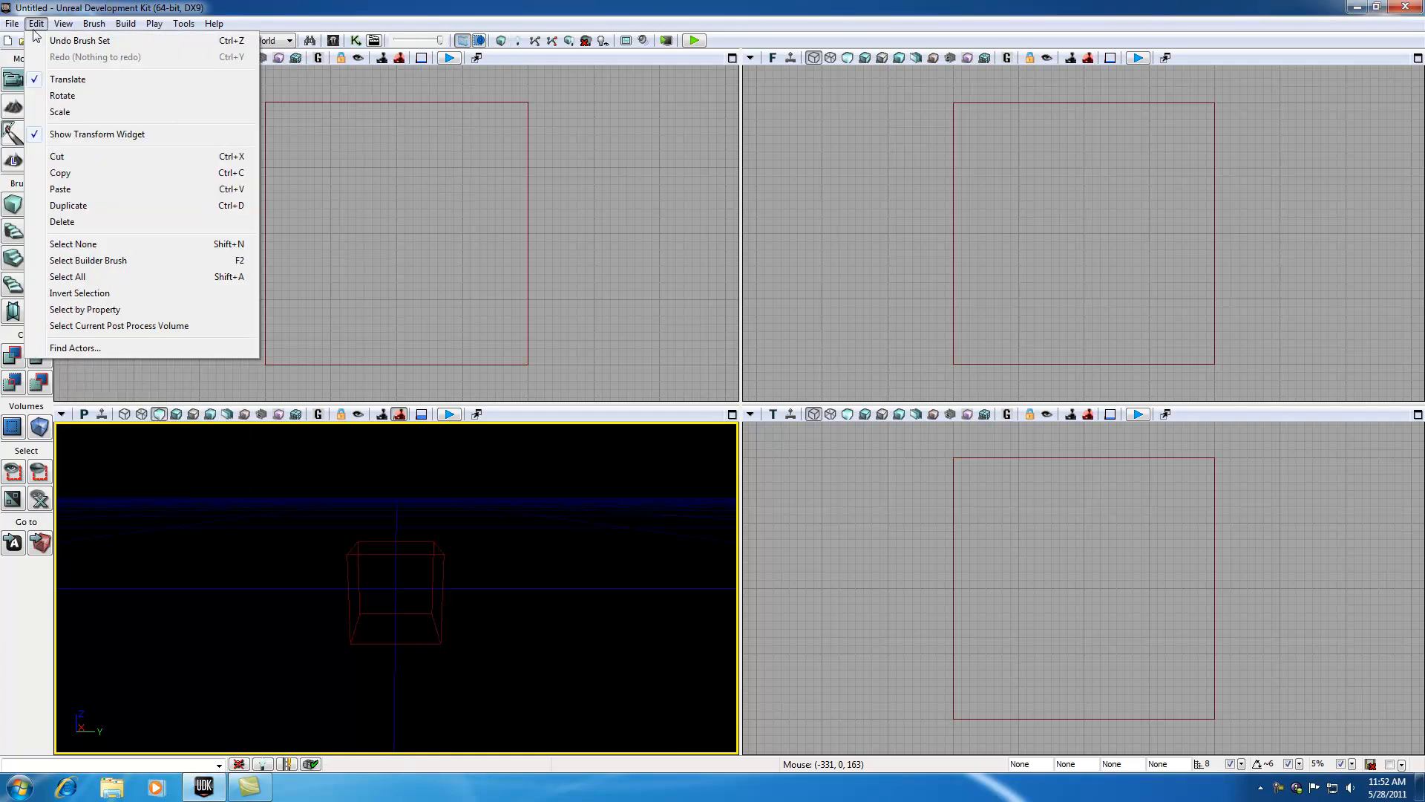
pyautogui.moveTo(423, 505)
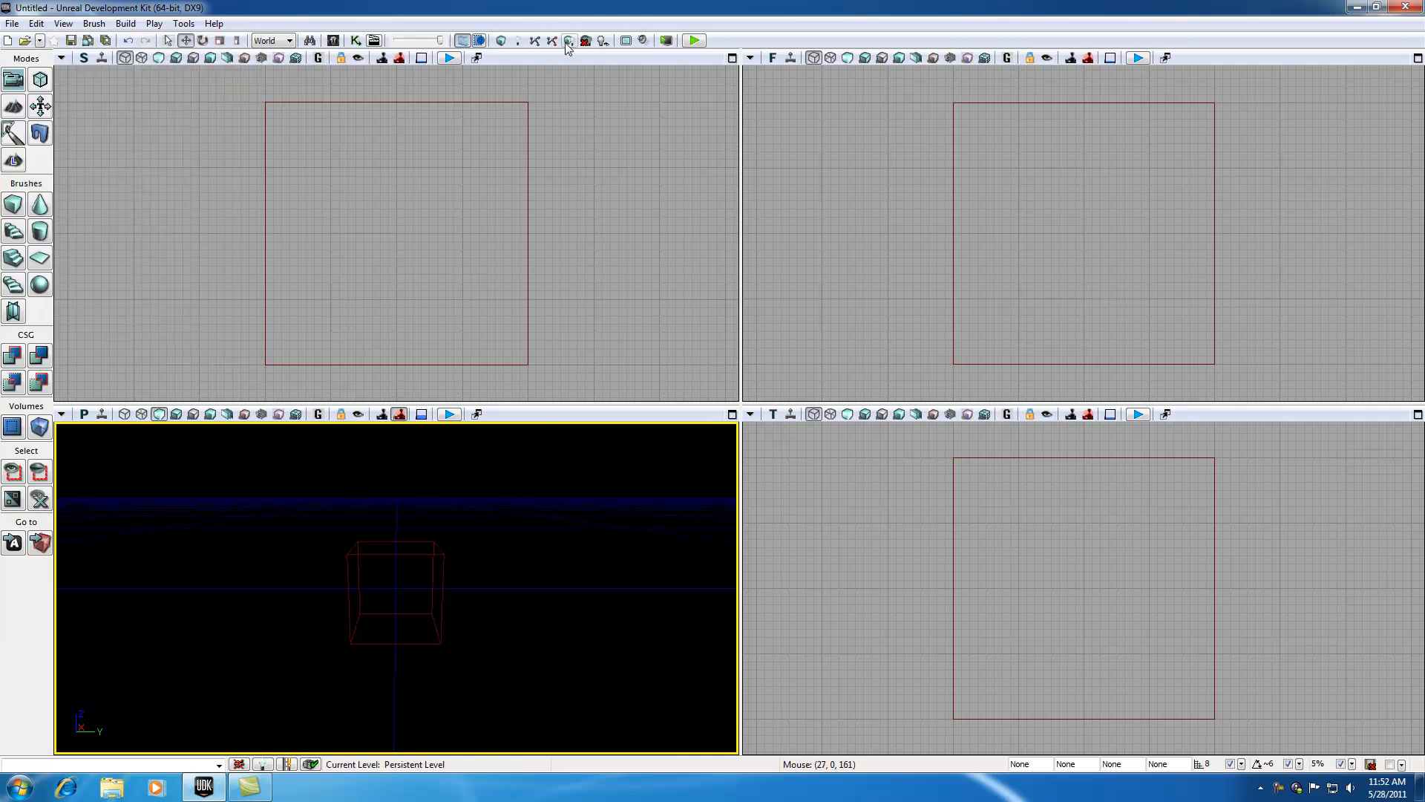
pyautogui.moveTo(568, 42)
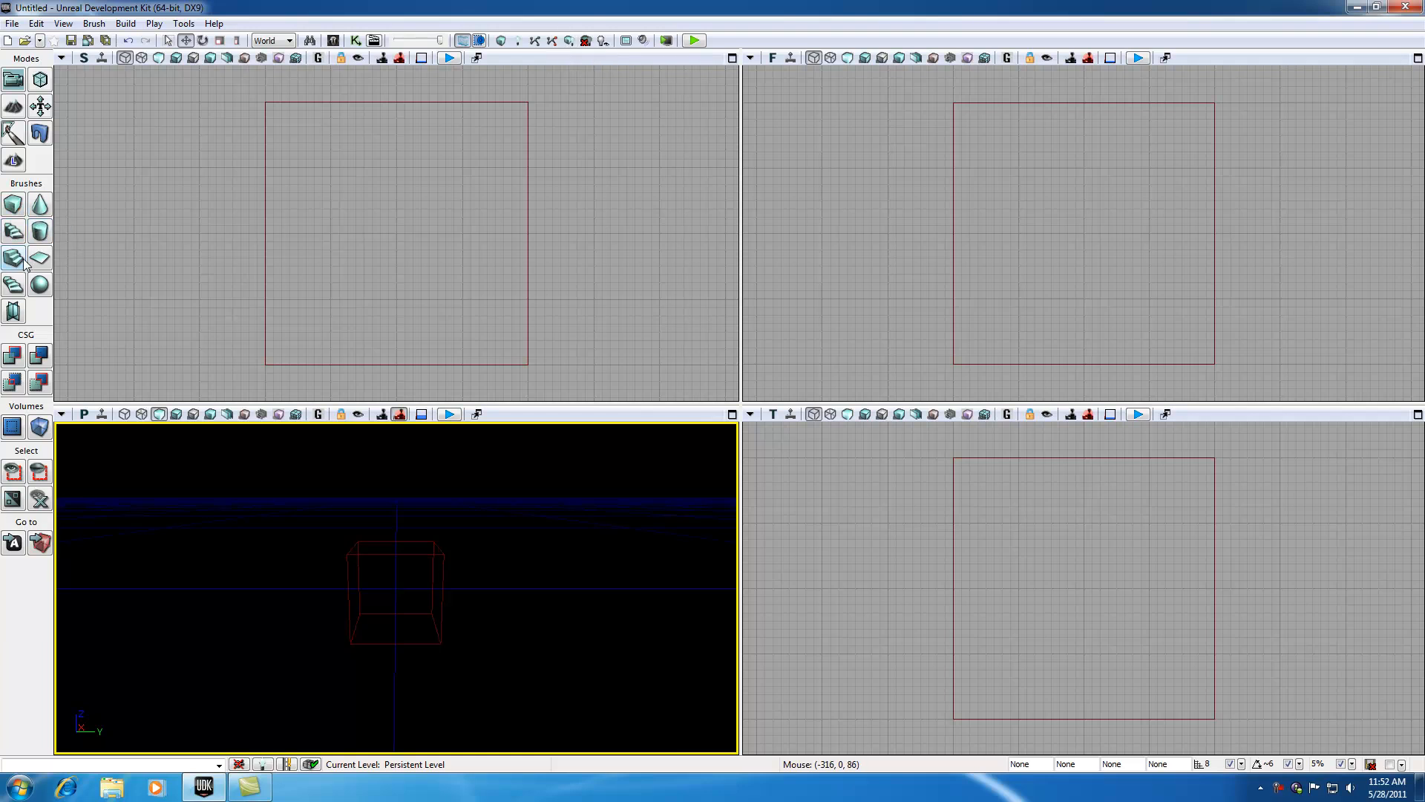
pyautogui.moveTo(40, 258)
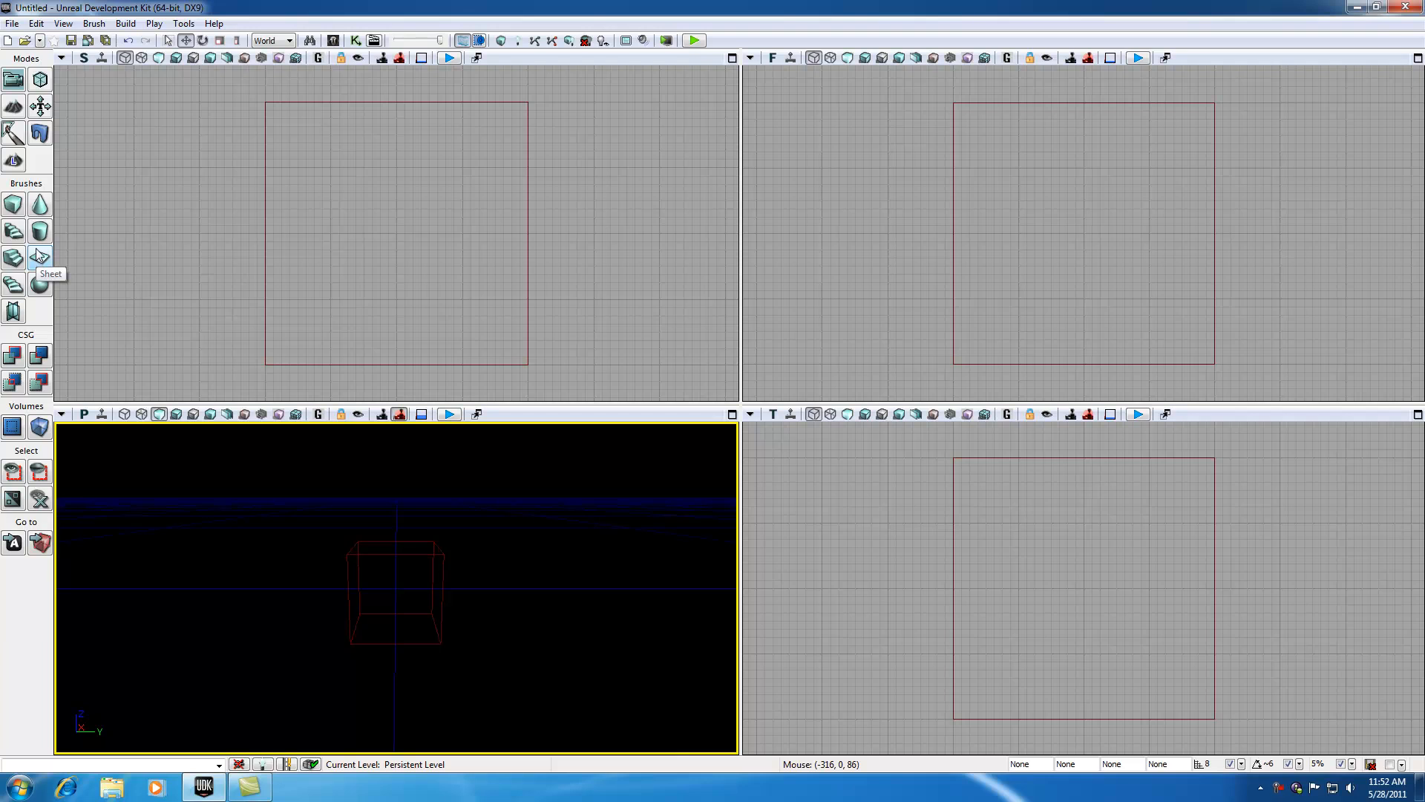
pyautogui.moveTo(40, 205)
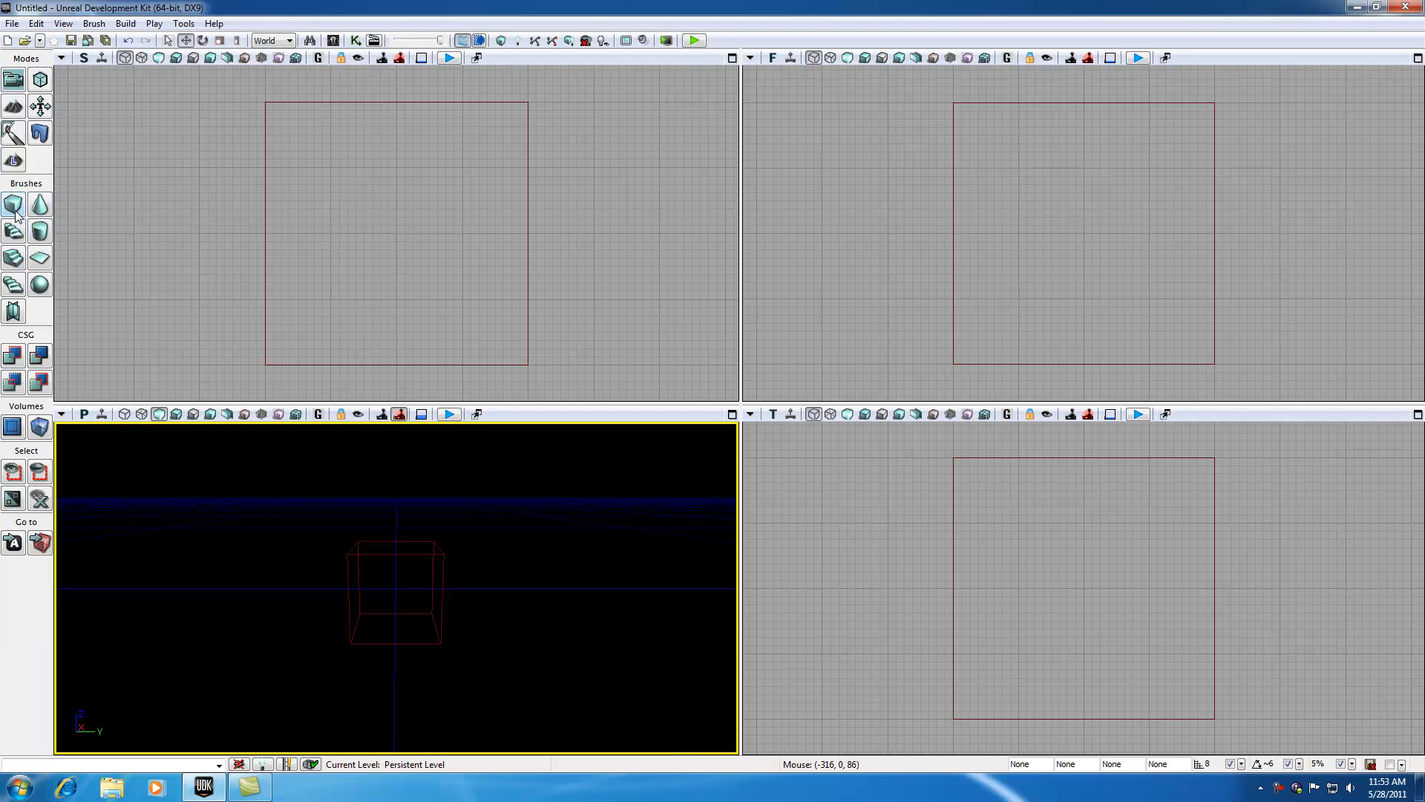
pyautogui.moveTo(40, 206)
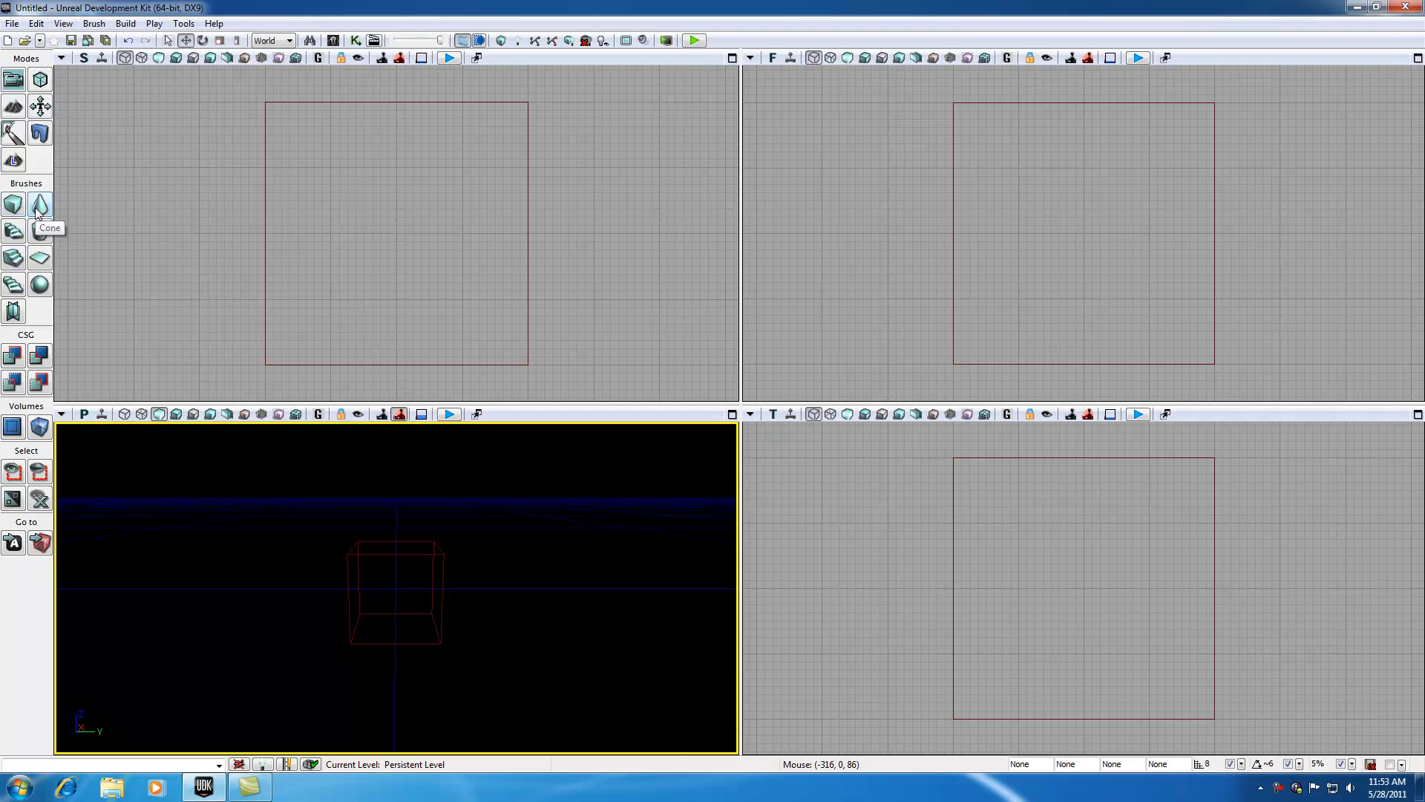
pyautogui.moveTo(41, 208)
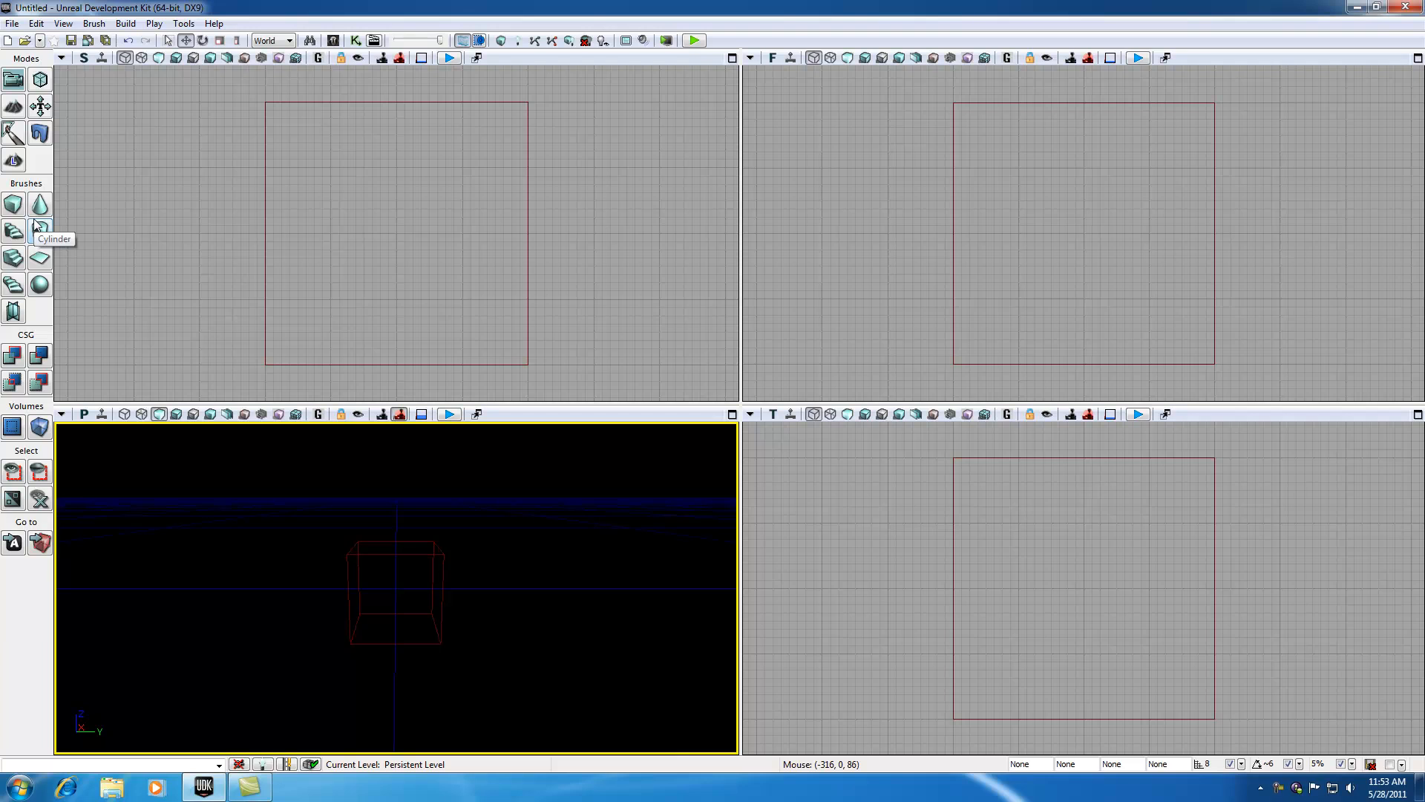
pyautogui.moveTo(15, 205)
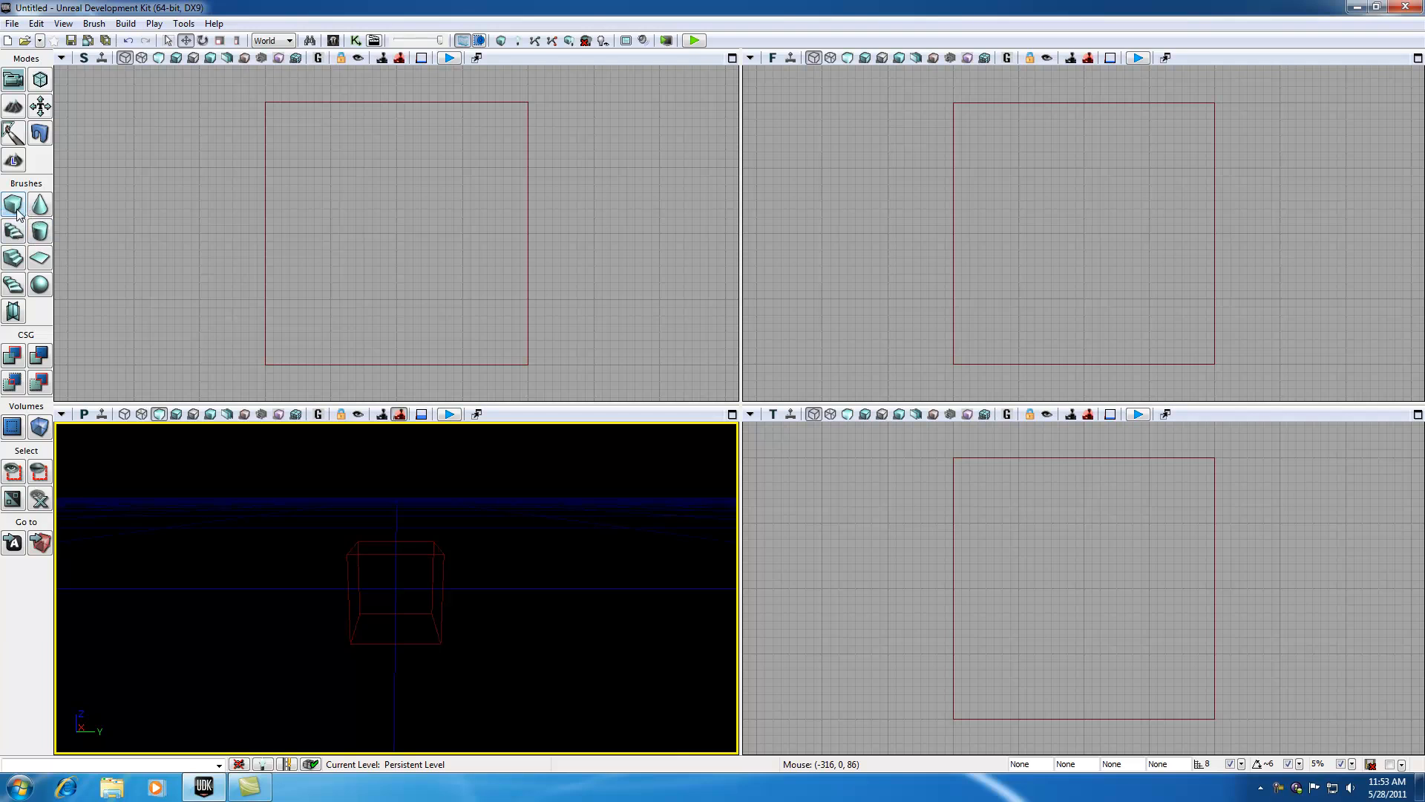
pyautogui.moveTo(15, 205)
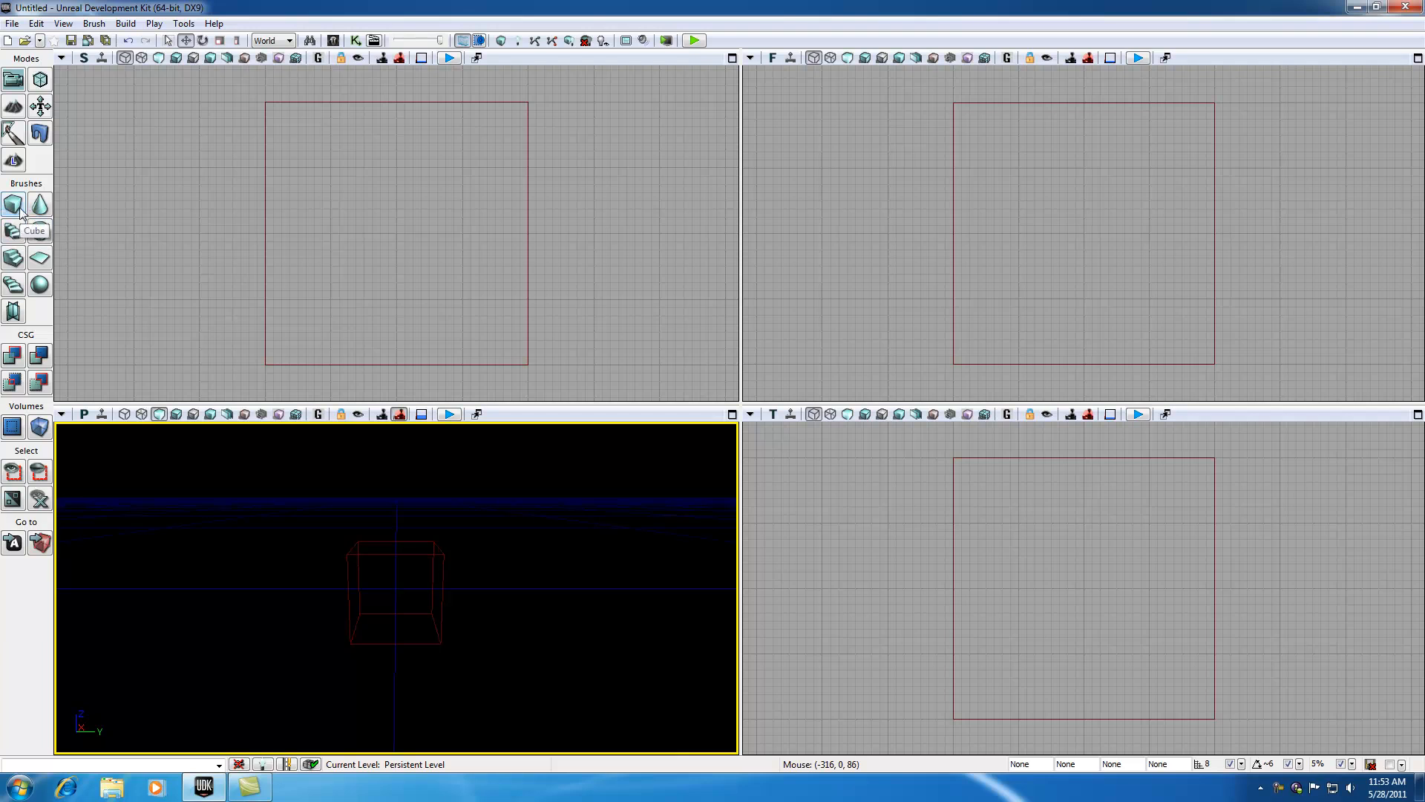
pyautogui.moveTo(363, 580)
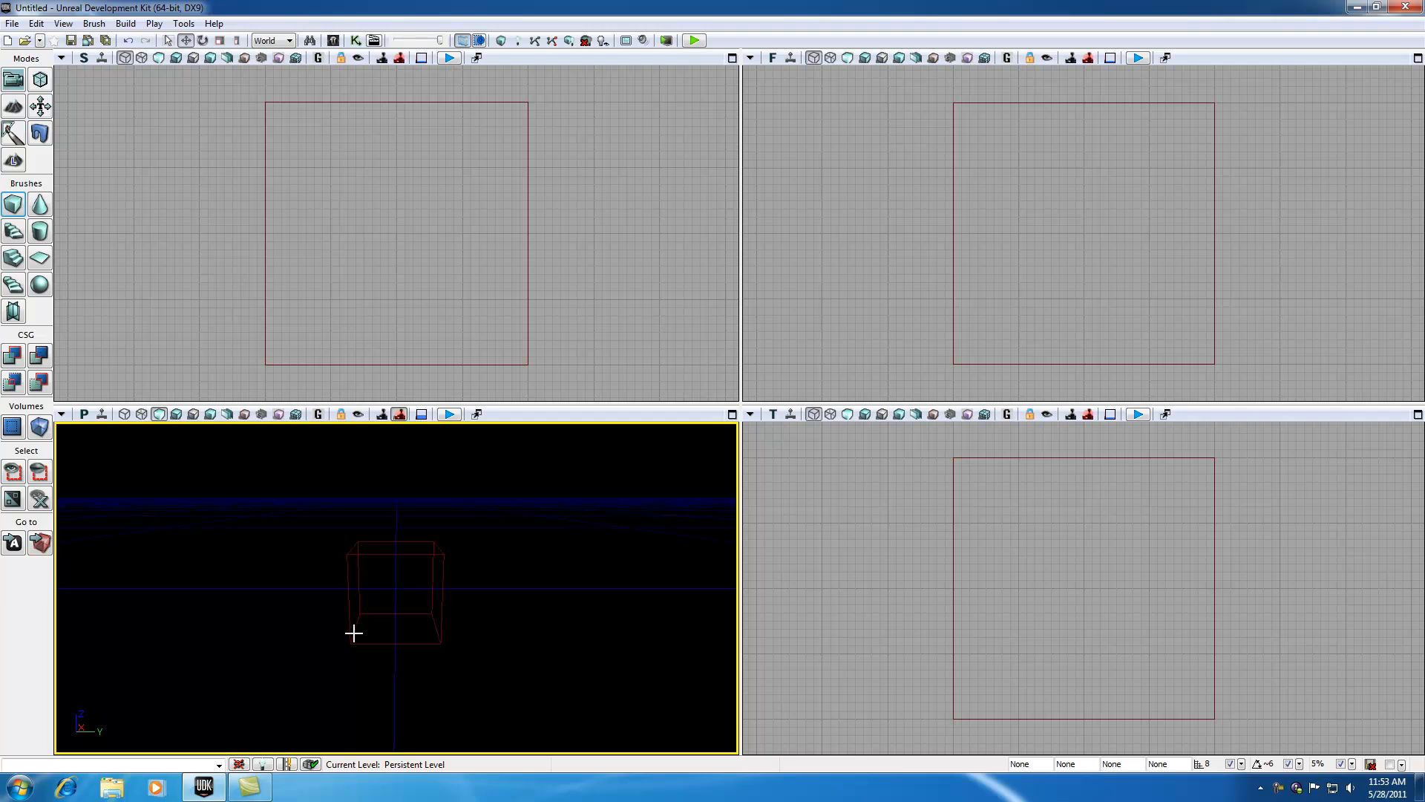
pyautogui.moveTo(390, 606)
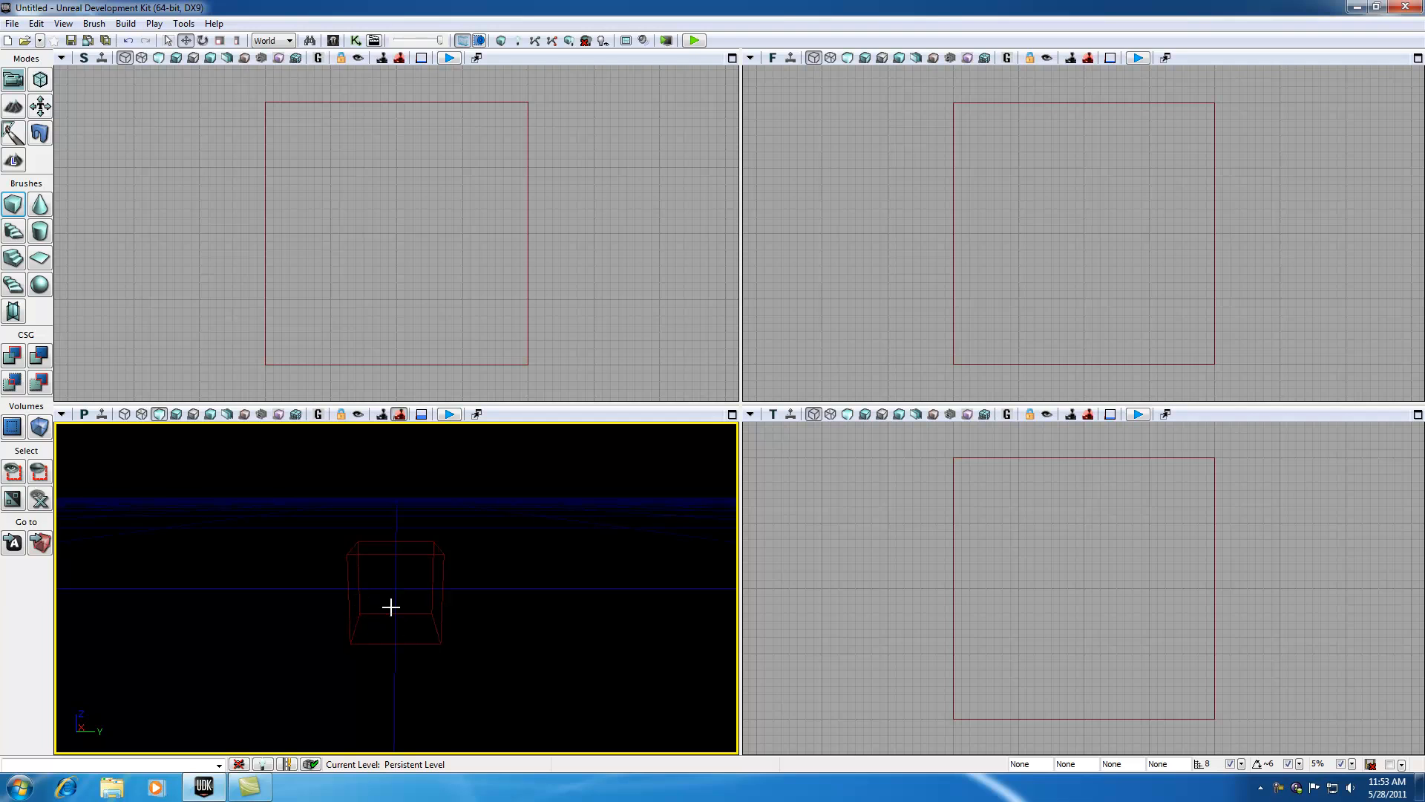
pyautogui.moveTo(13, 231)
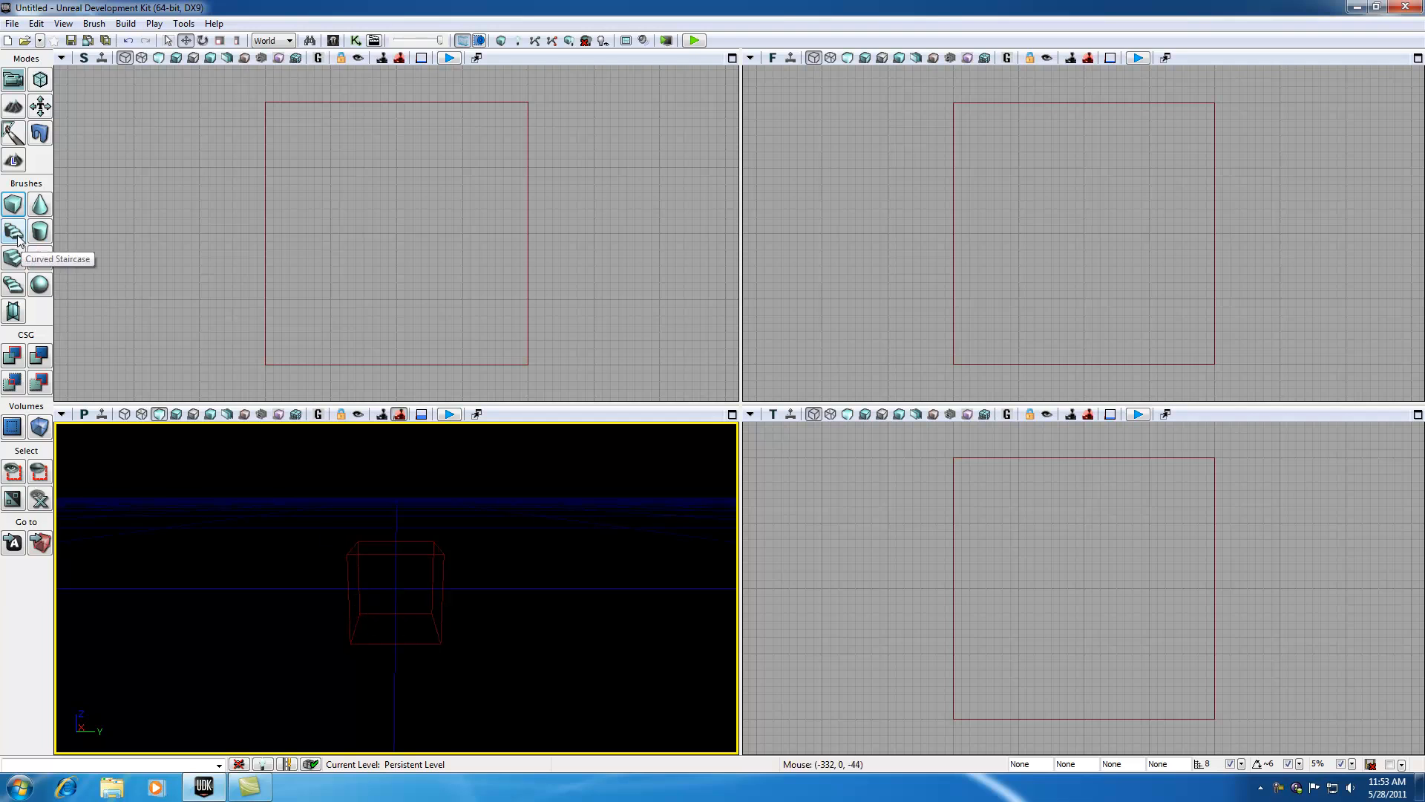
pyautogui.click(13, 232)
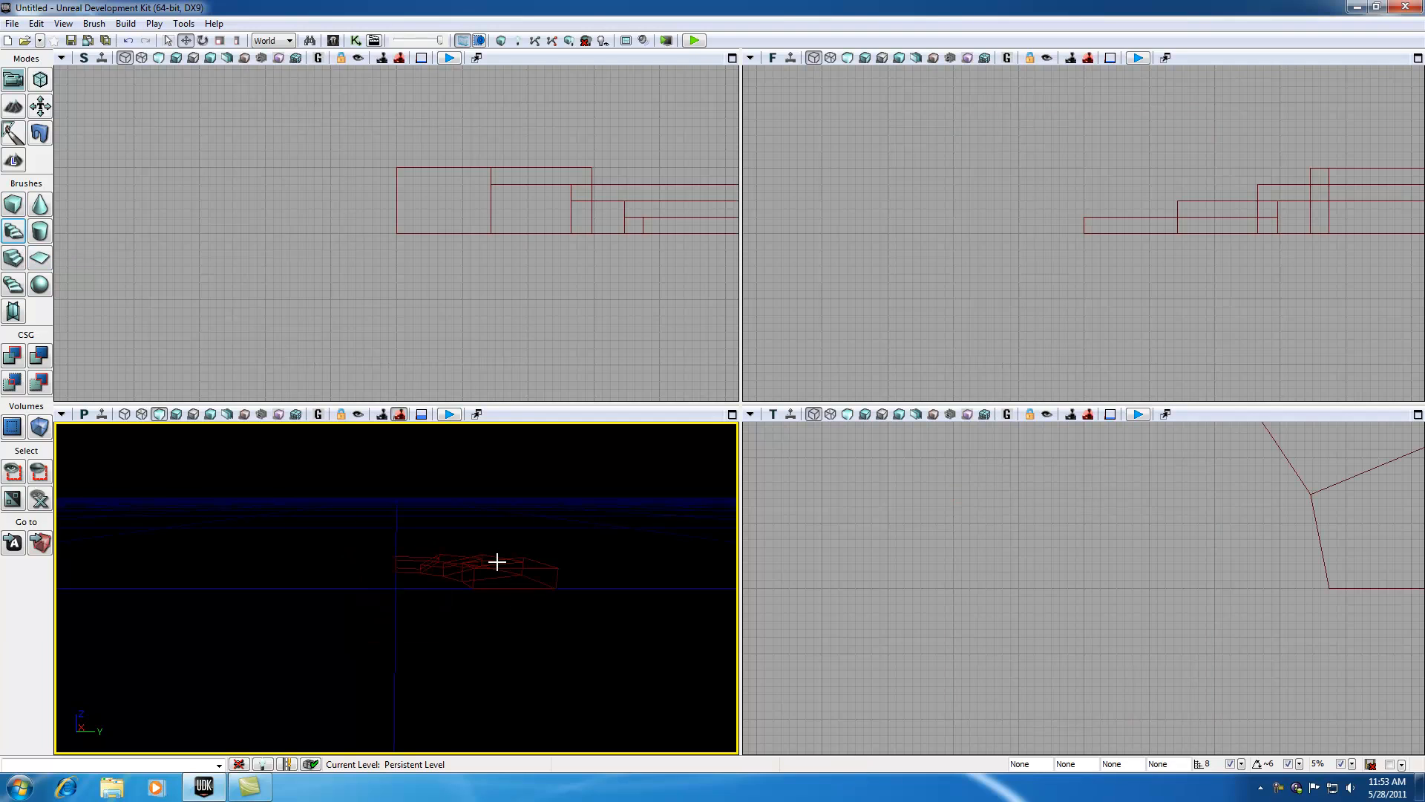
pyautogui.click(13, 205)
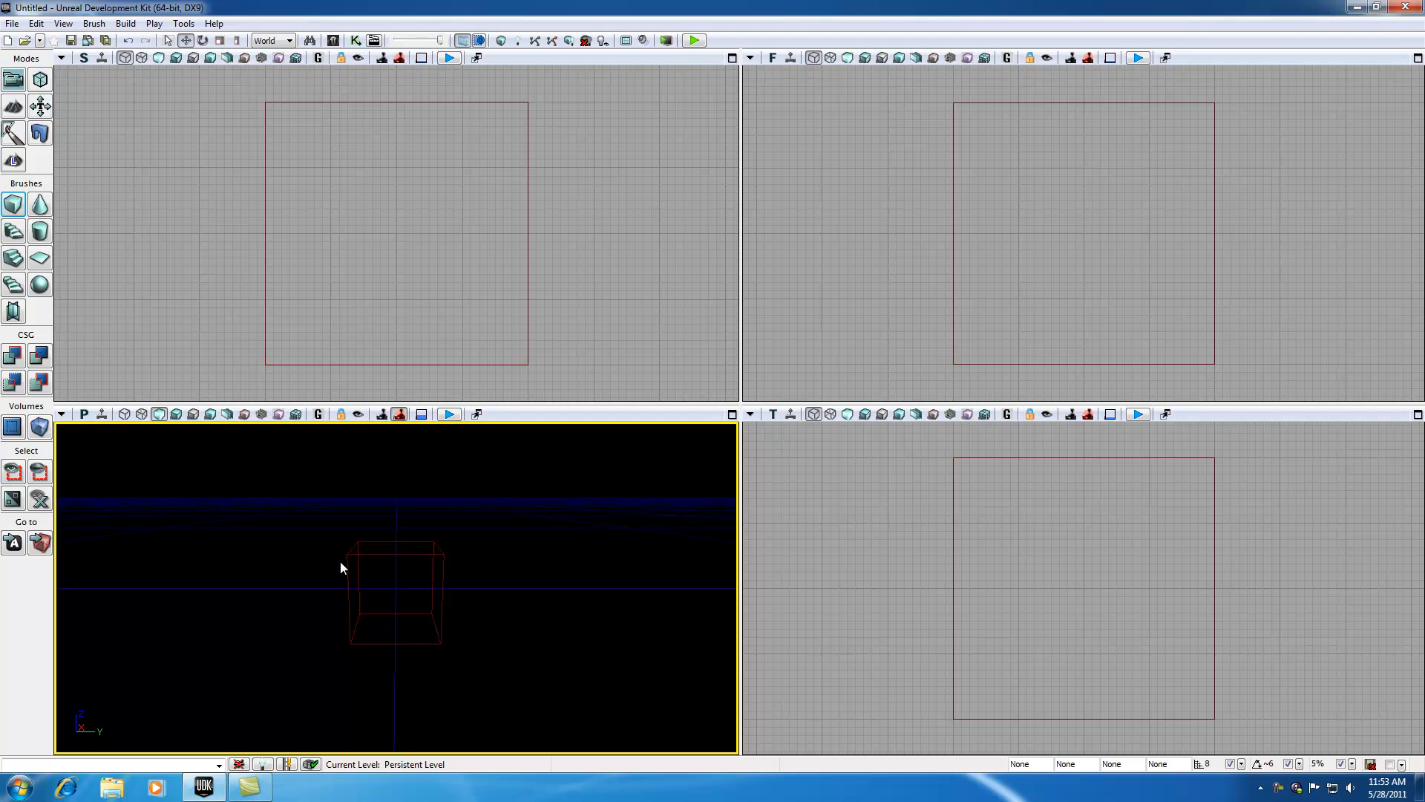
pyautogui.moveTo(395, 577)
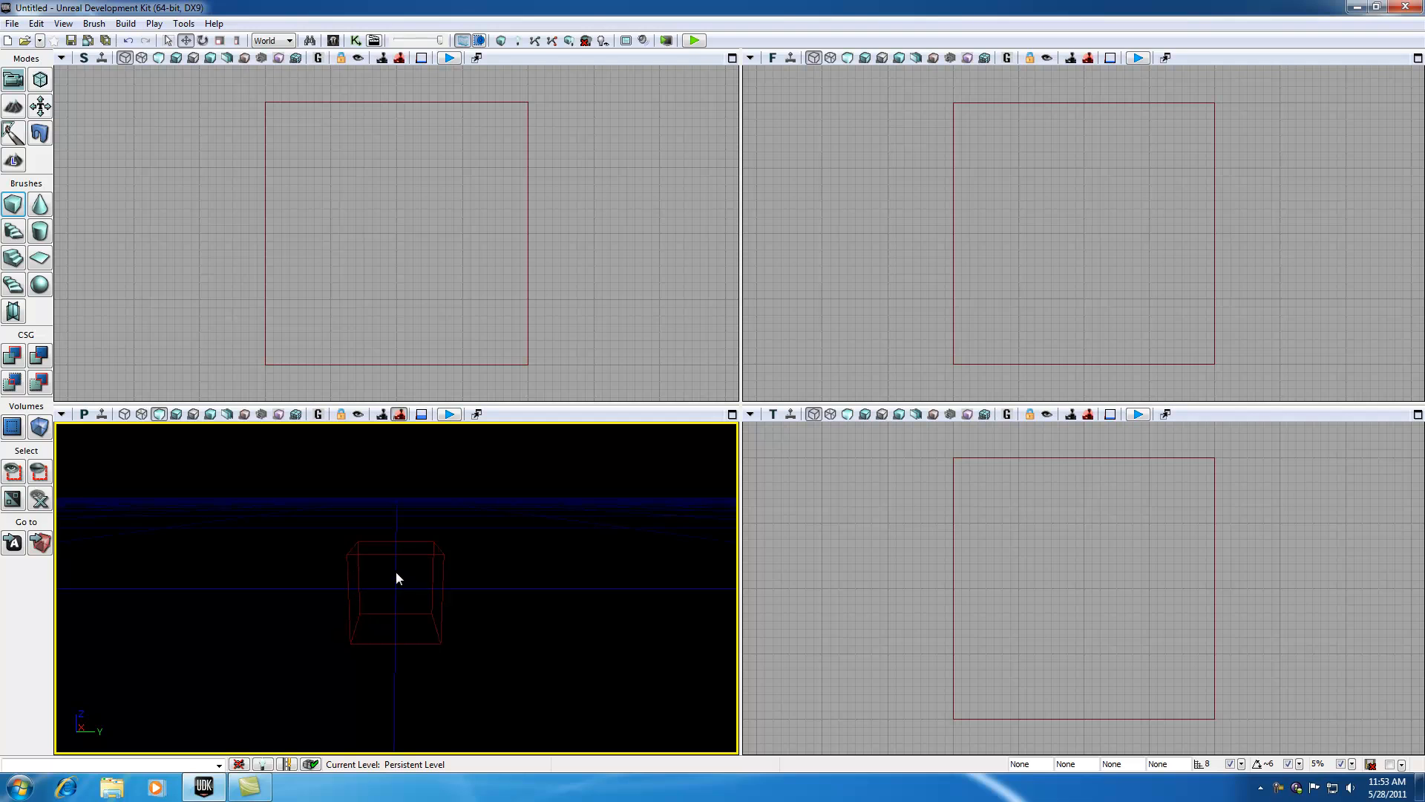
pyautogui.moveTo(13, 204)
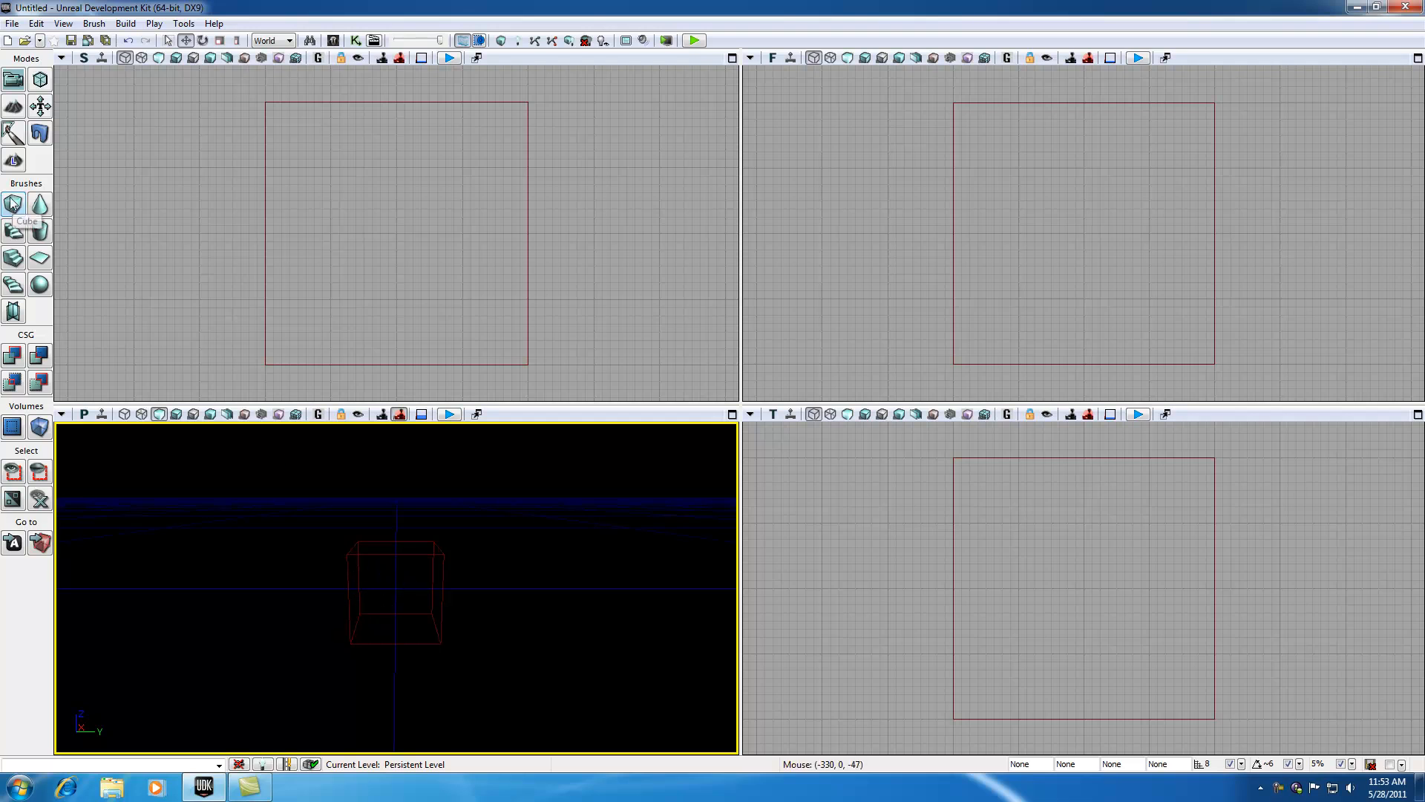
pyautogui.moveTo(14, 355)
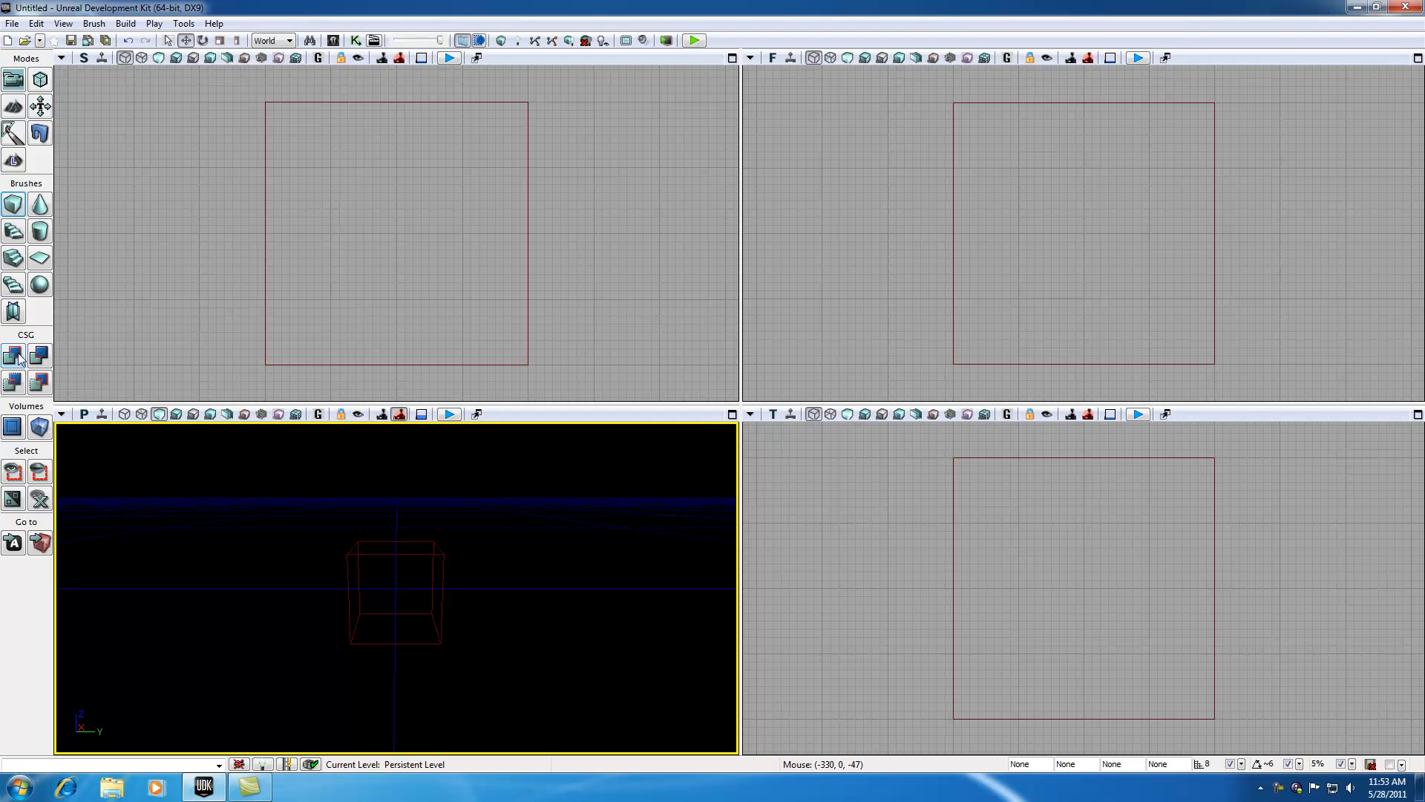
pyautogui.moveTo(13, 355)
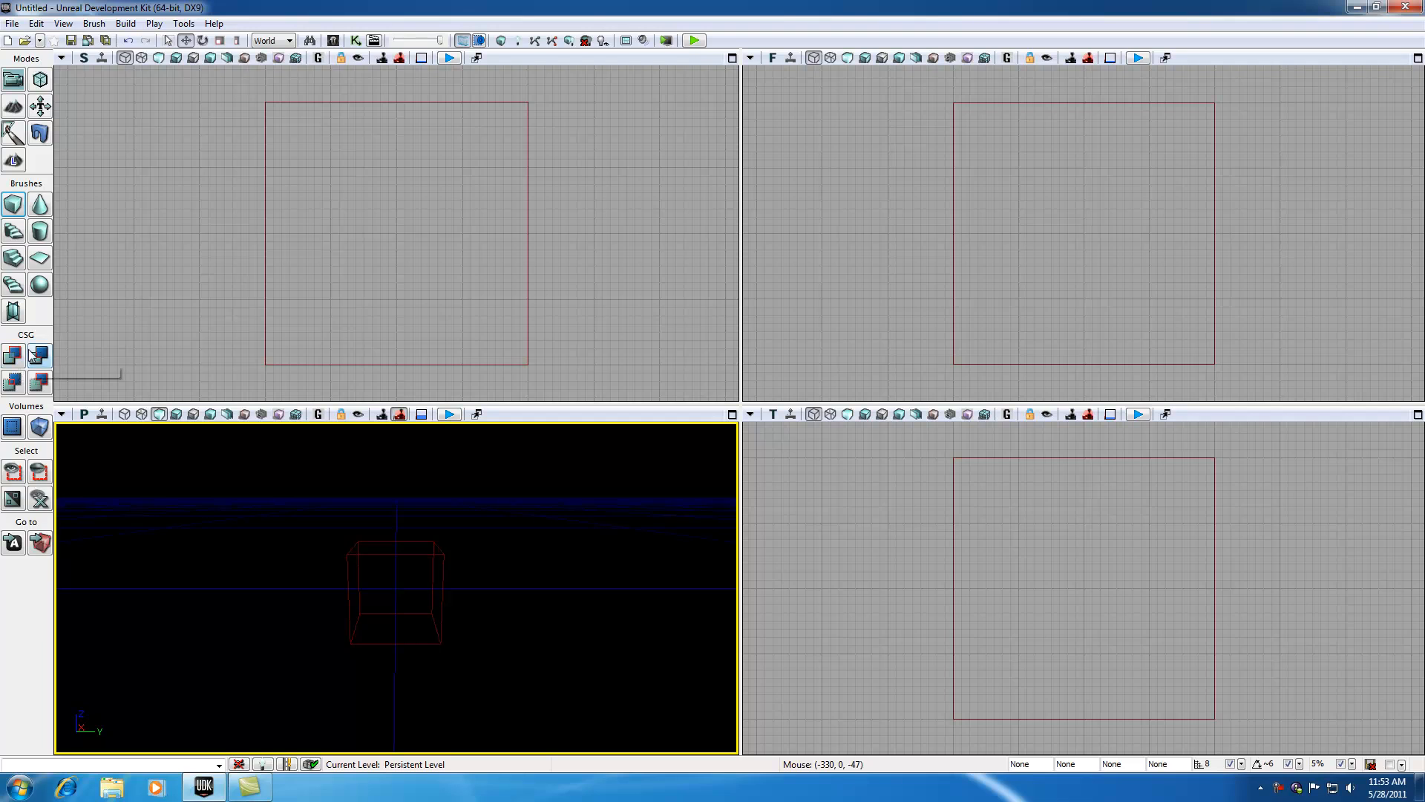
pyautogui.moveTo(18, 341)
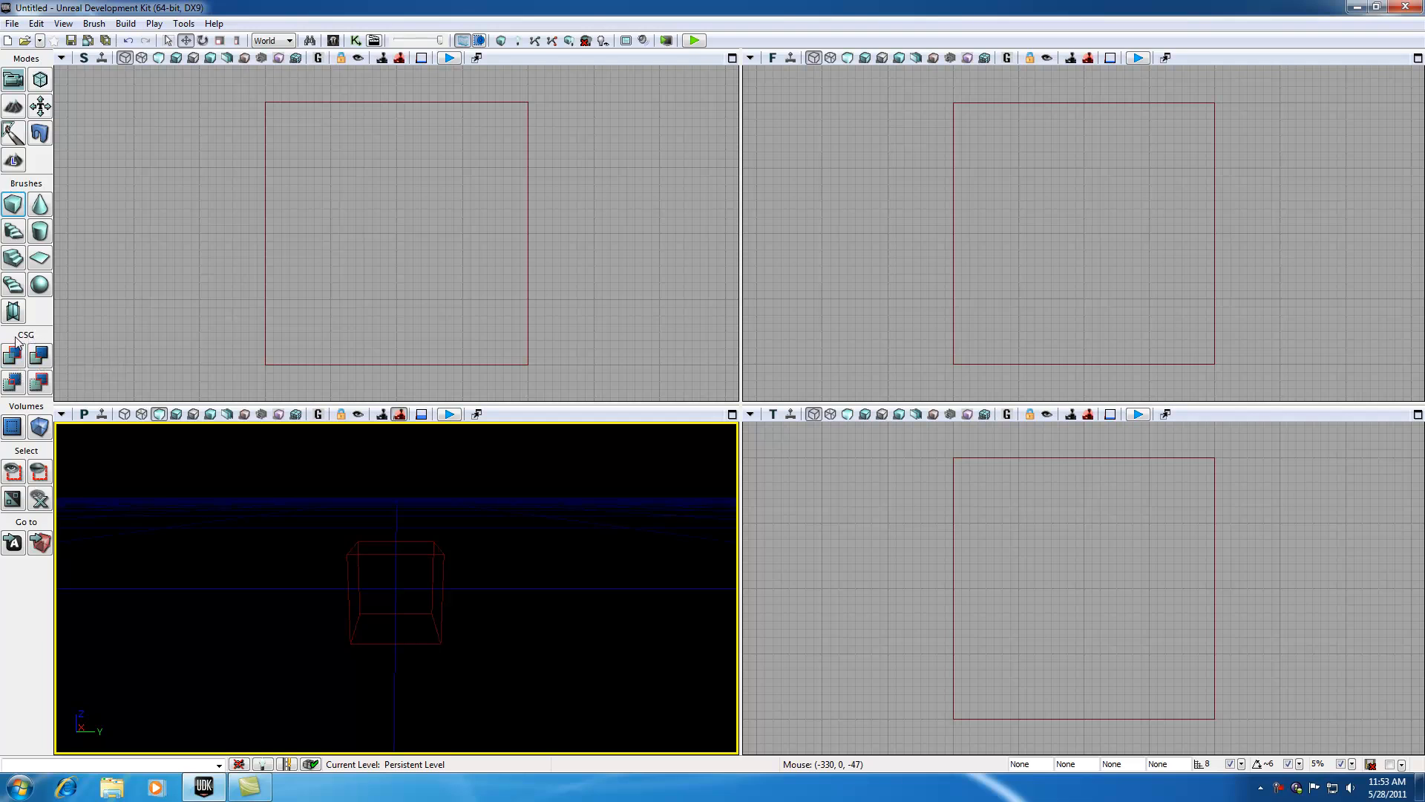
pyautogui.moveTo(25, 342)
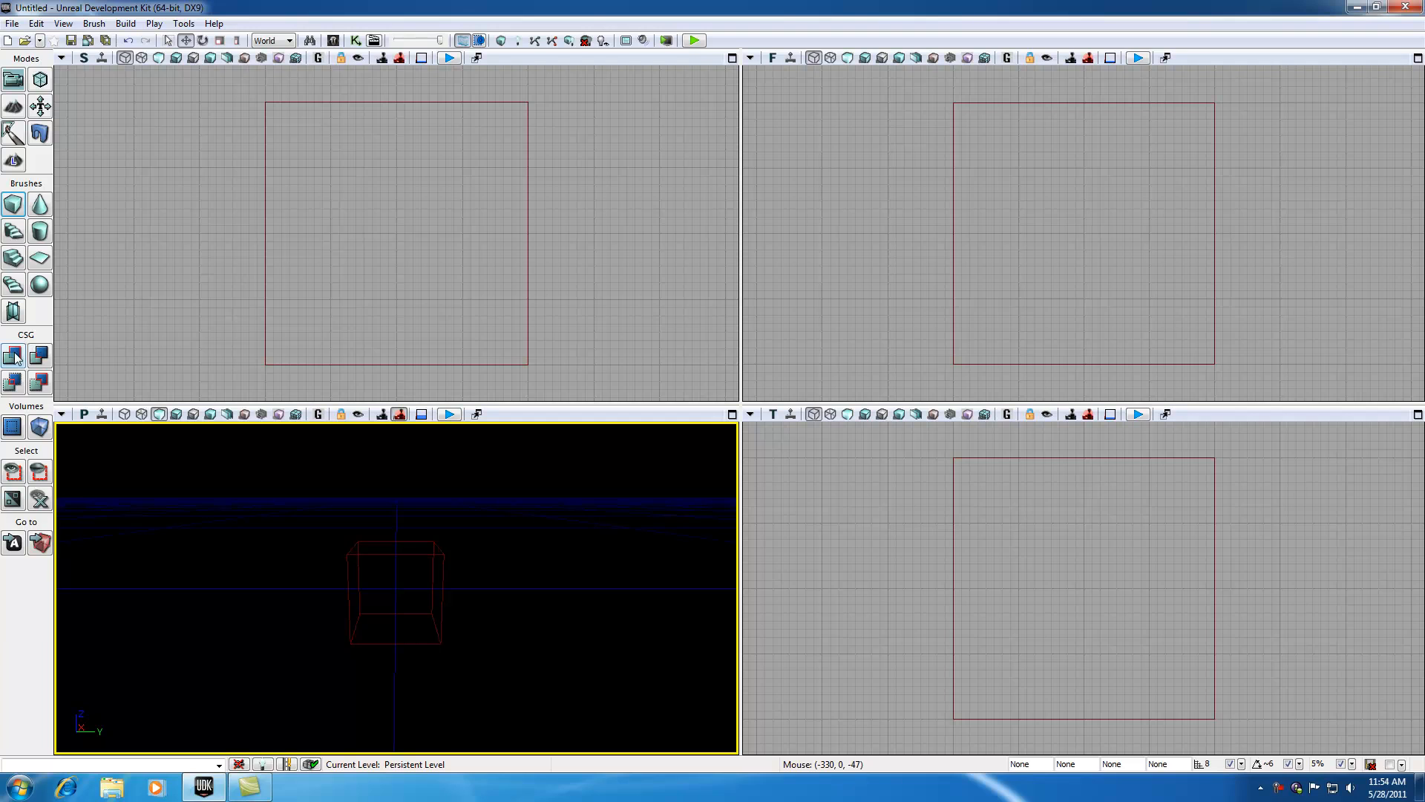
pyautogui.moveTo(13, 355)
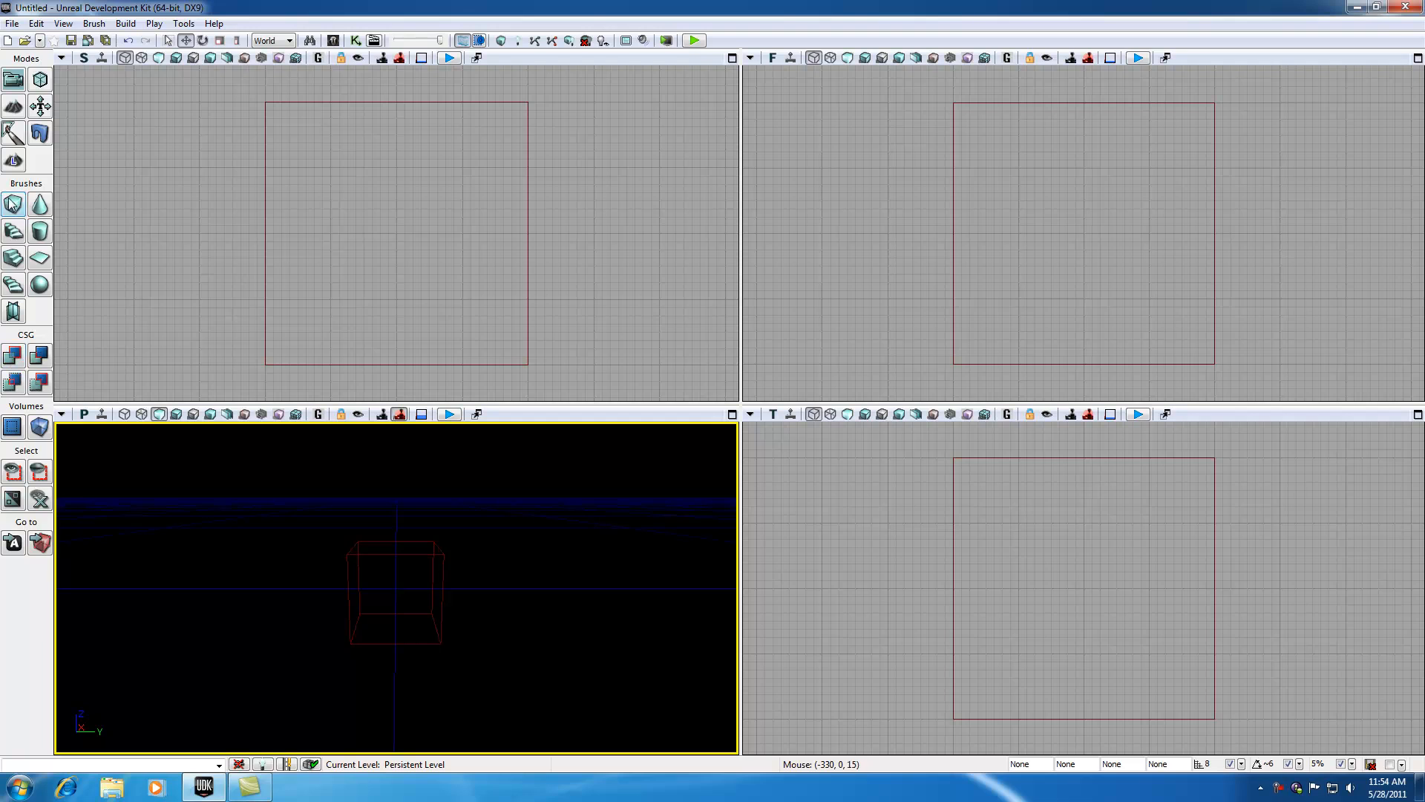
pyautogui.moveTo(14, 355)
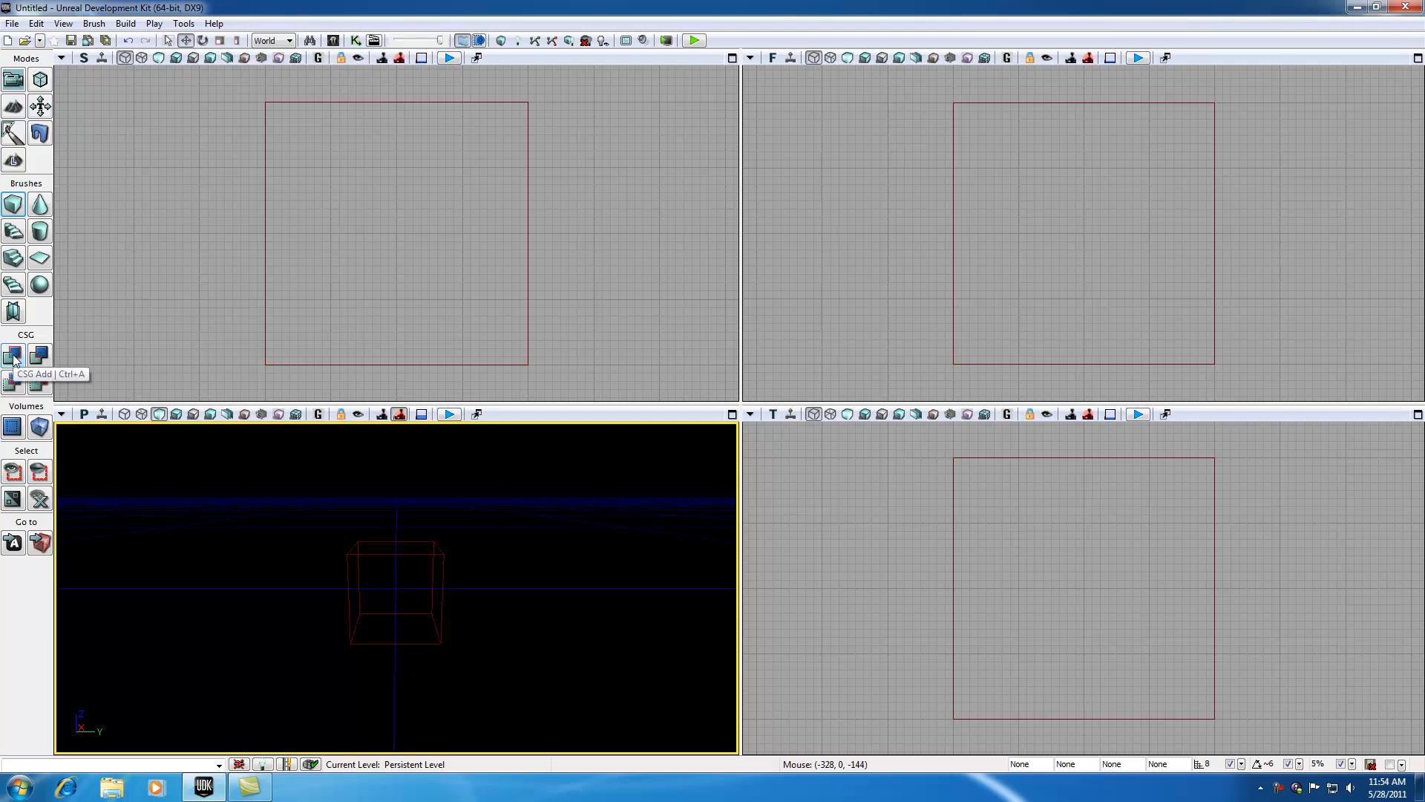
# Add the cube builder brush as solid geometry with CSG Add.
pyautogui.click(14, 355)
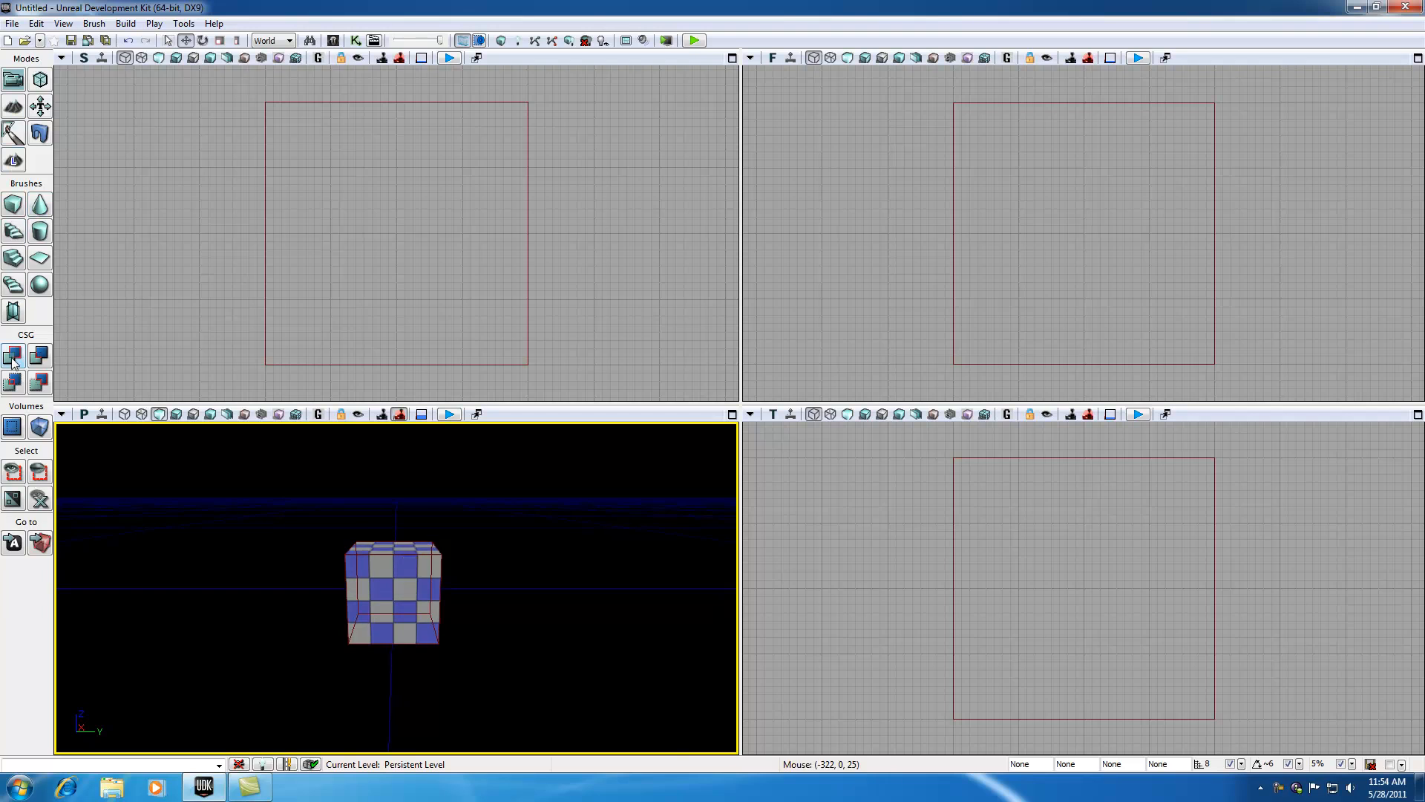
pyautogui.moveTo(14, 354)
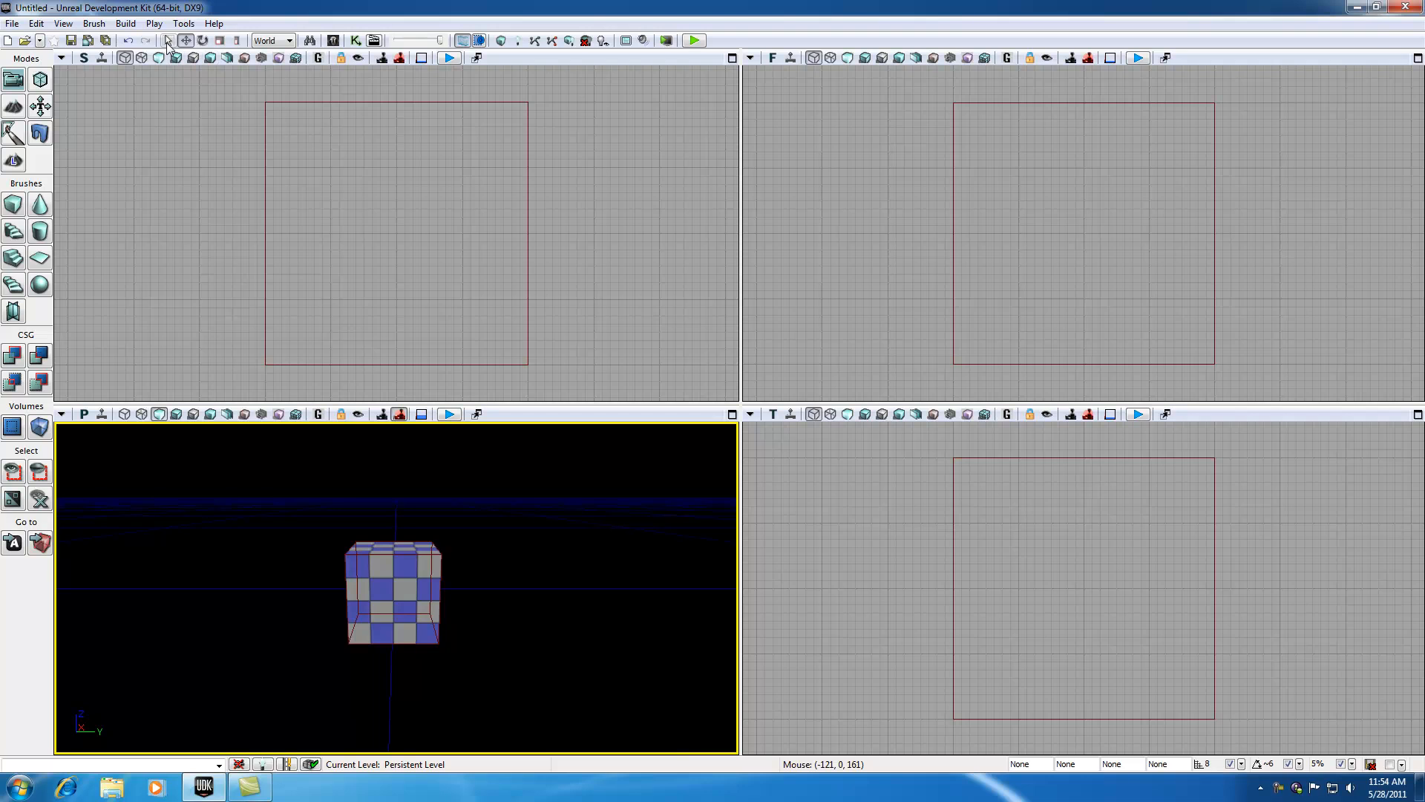
pyautogui.moveTo(218, 42)
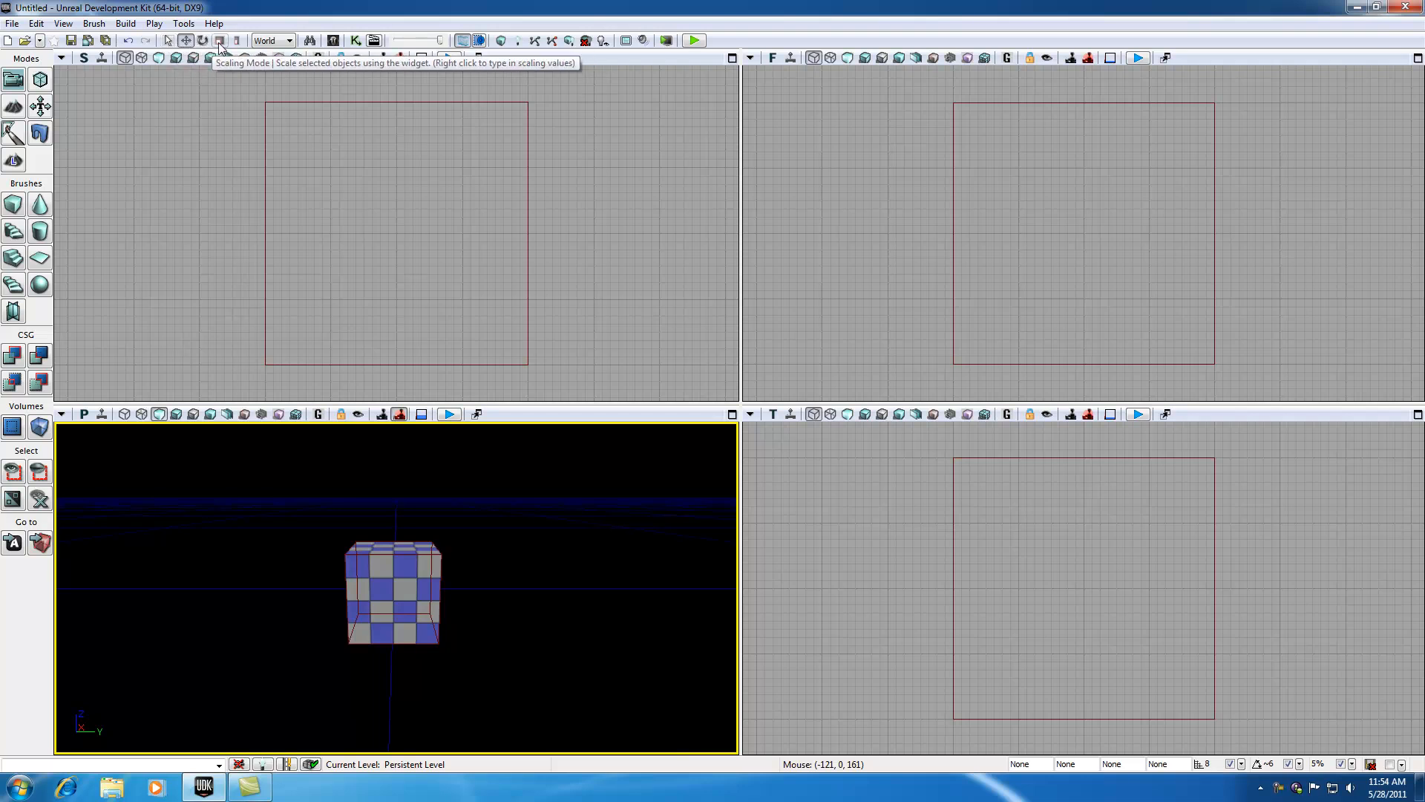
pyautogui.moveTo(171, 40)
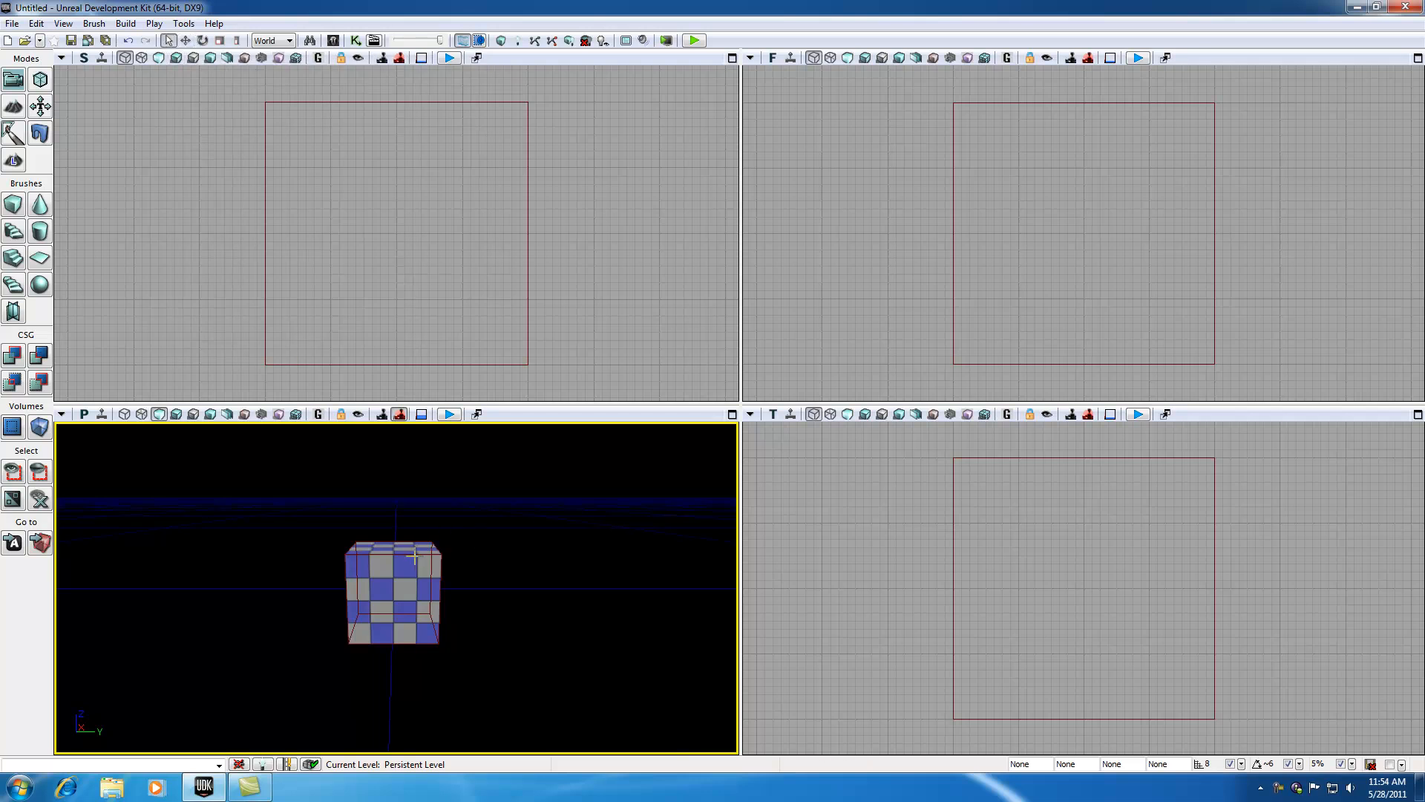
# Select the red builder brush wireframe surrounding the checkered cube.
pyautogui.click(392, 590)
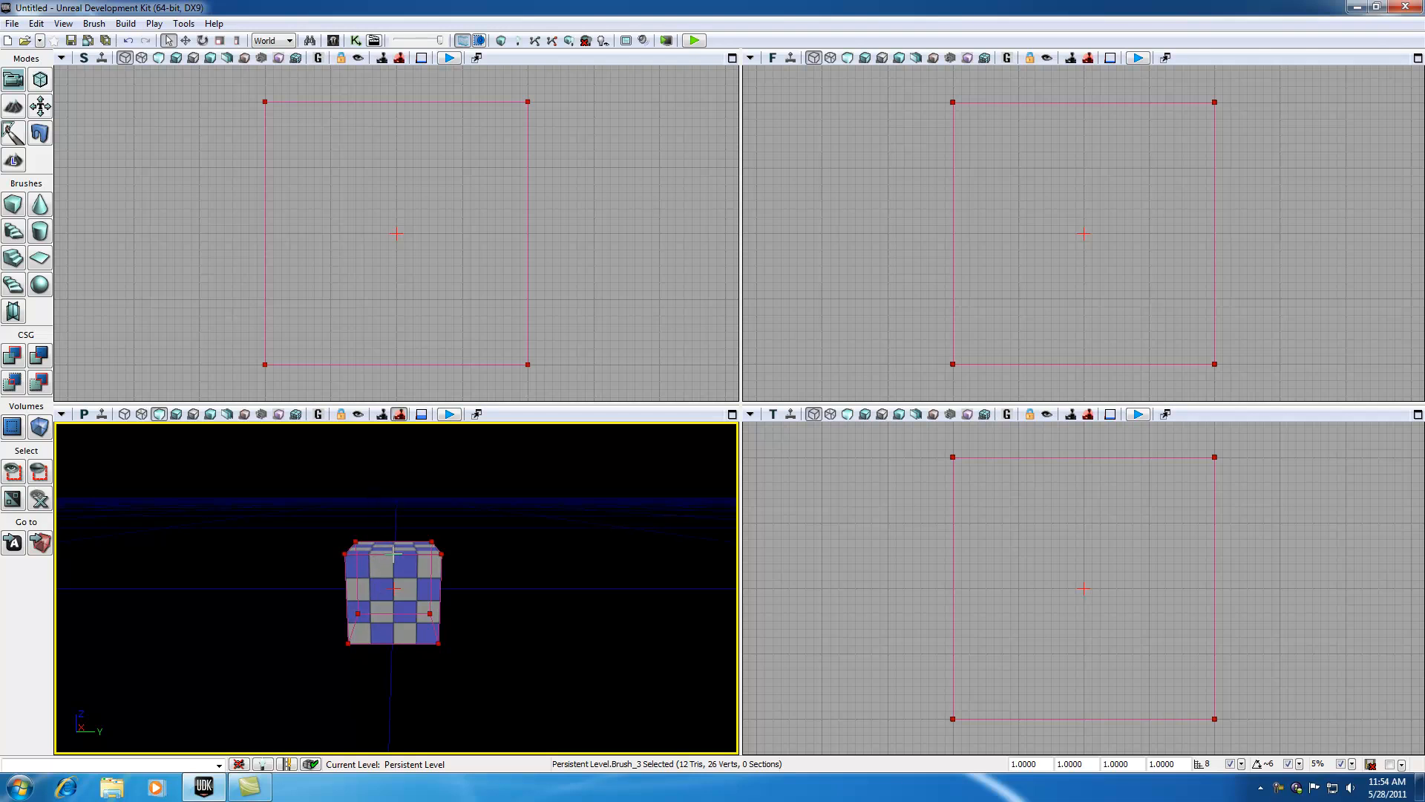
pyautogui.moveTo(184, 40)
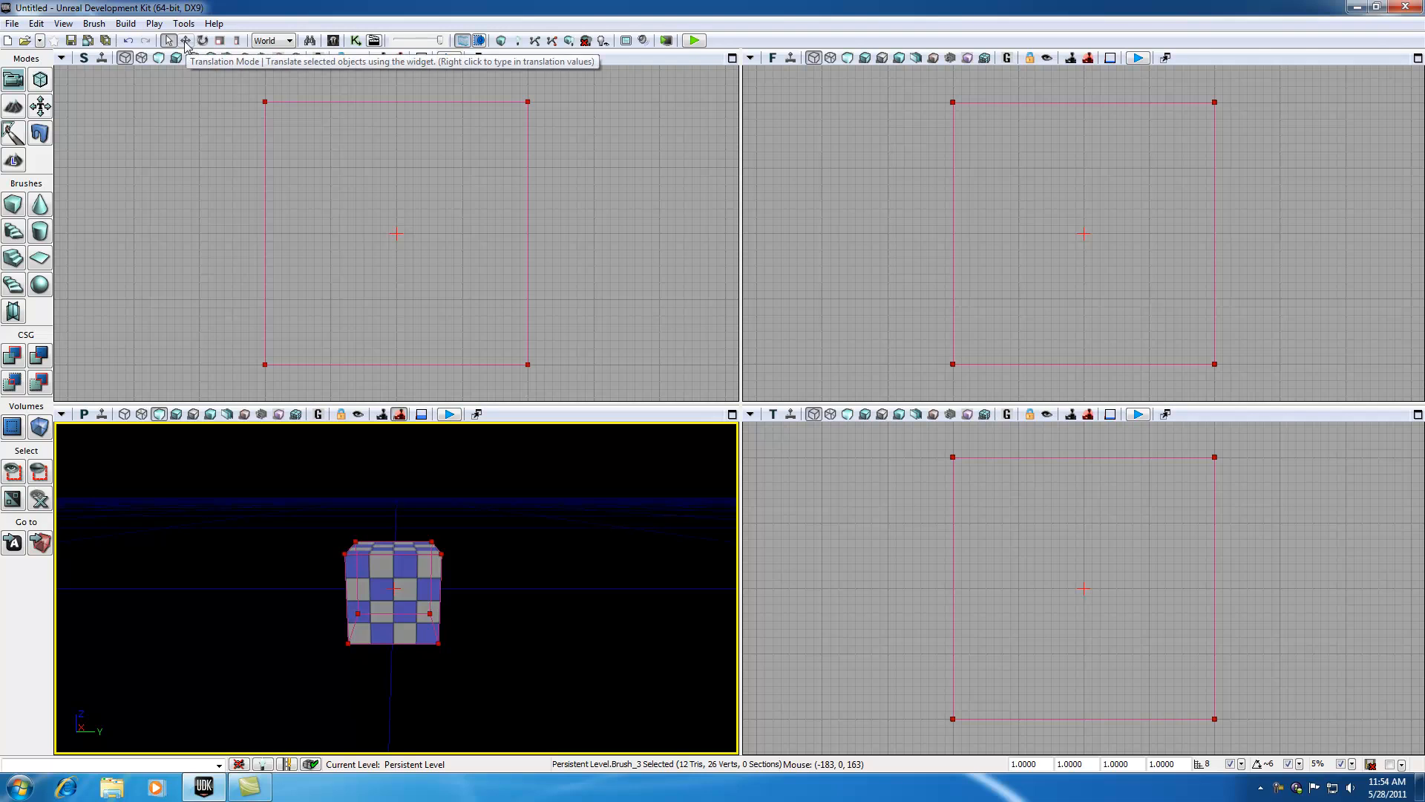
# Move the brush to the left of the checkered cube in Translation Mode.
pyautogui.click(184, 40)
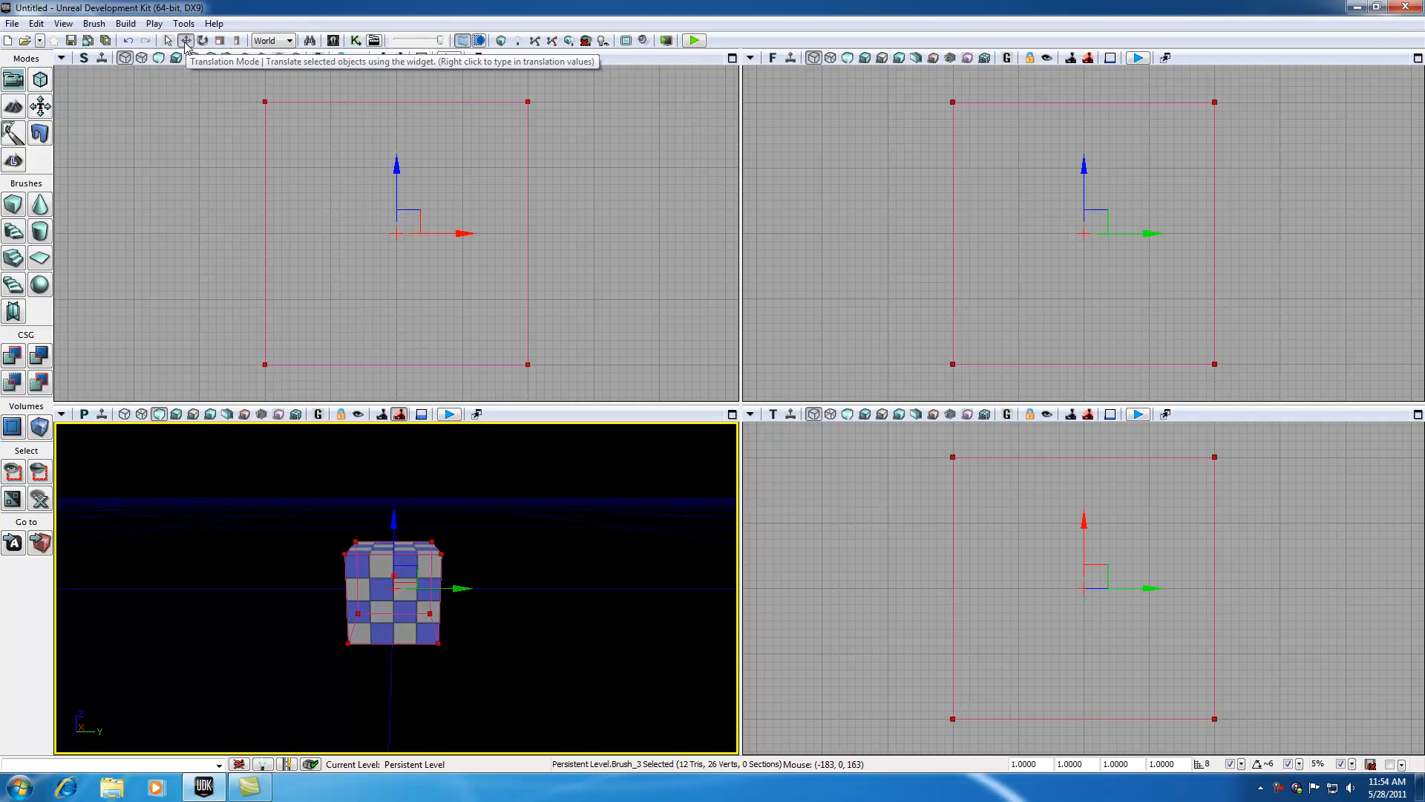
pyautogui.moveTo(498, 519)
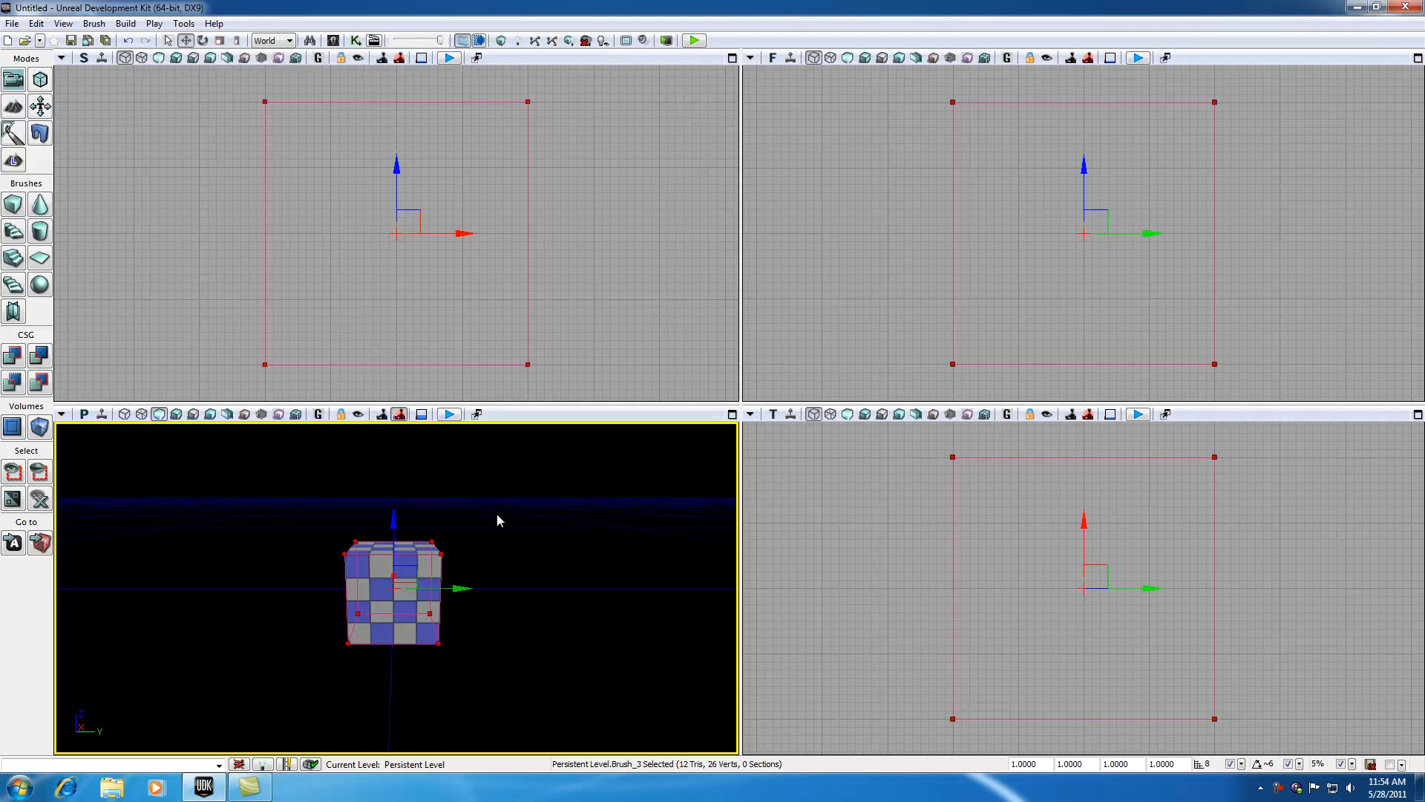
pyautogui.moveTo(460, 588)
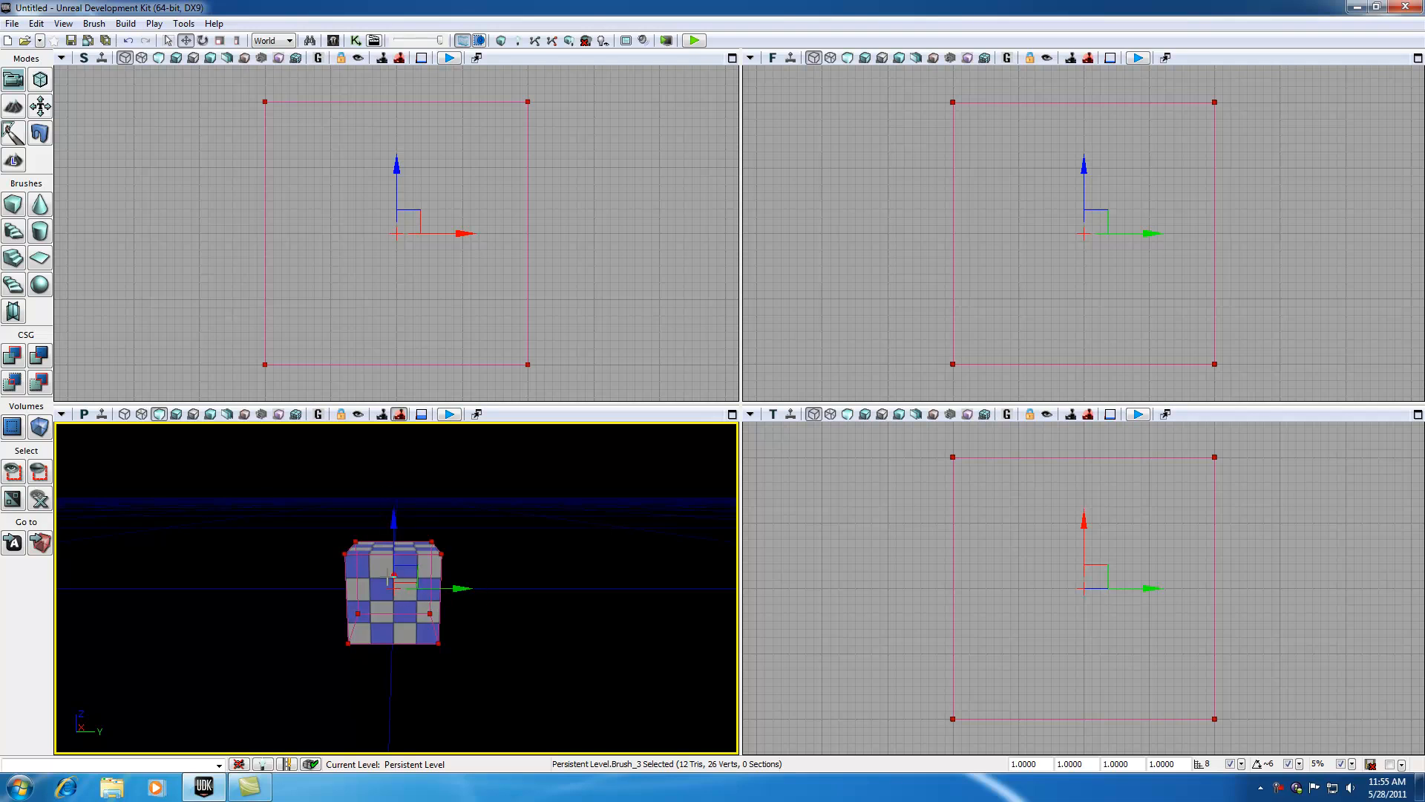
pyautogui.moveTo(463, 588)
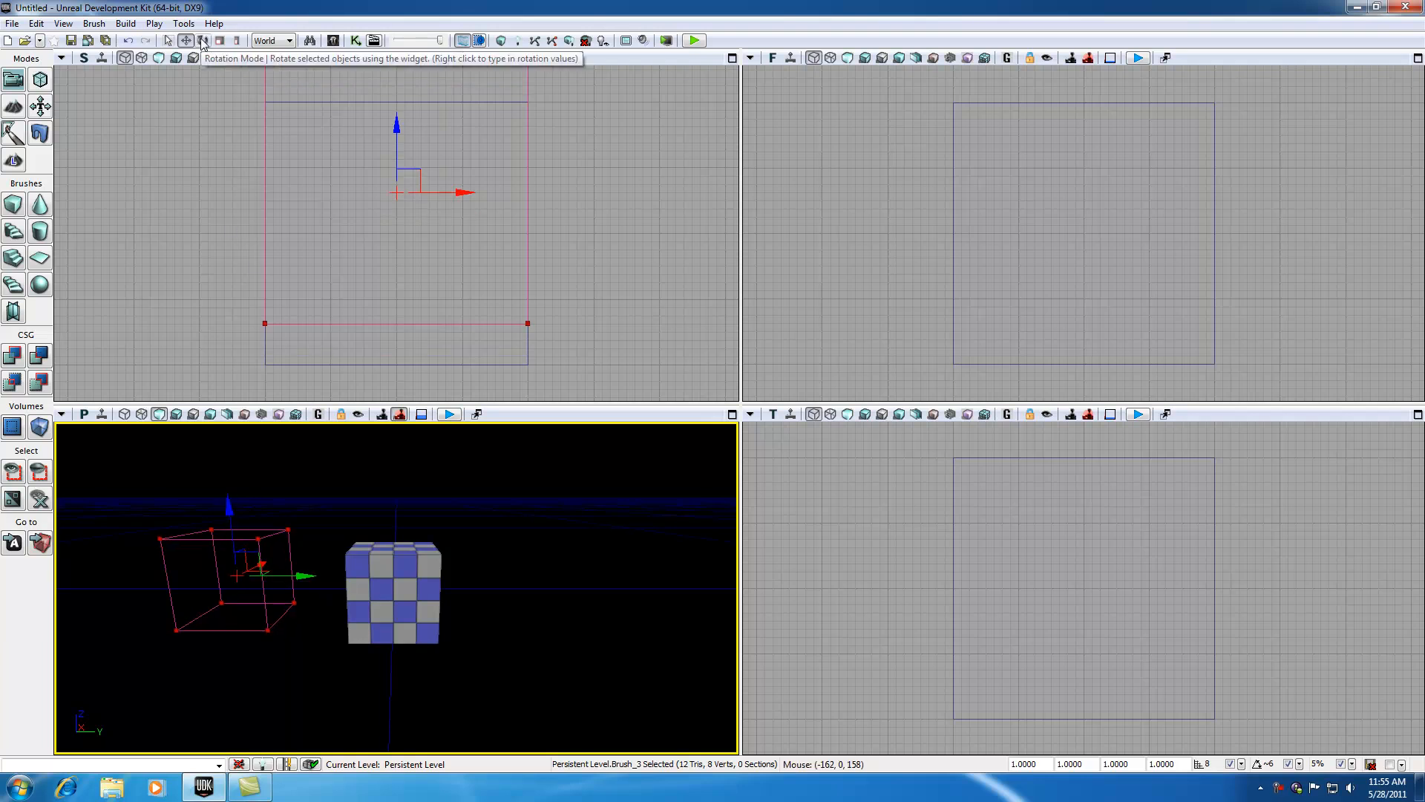
# Tilt the brush at an angle beside the cube in Rotation Mode.
pyautogui.click(202, 40)
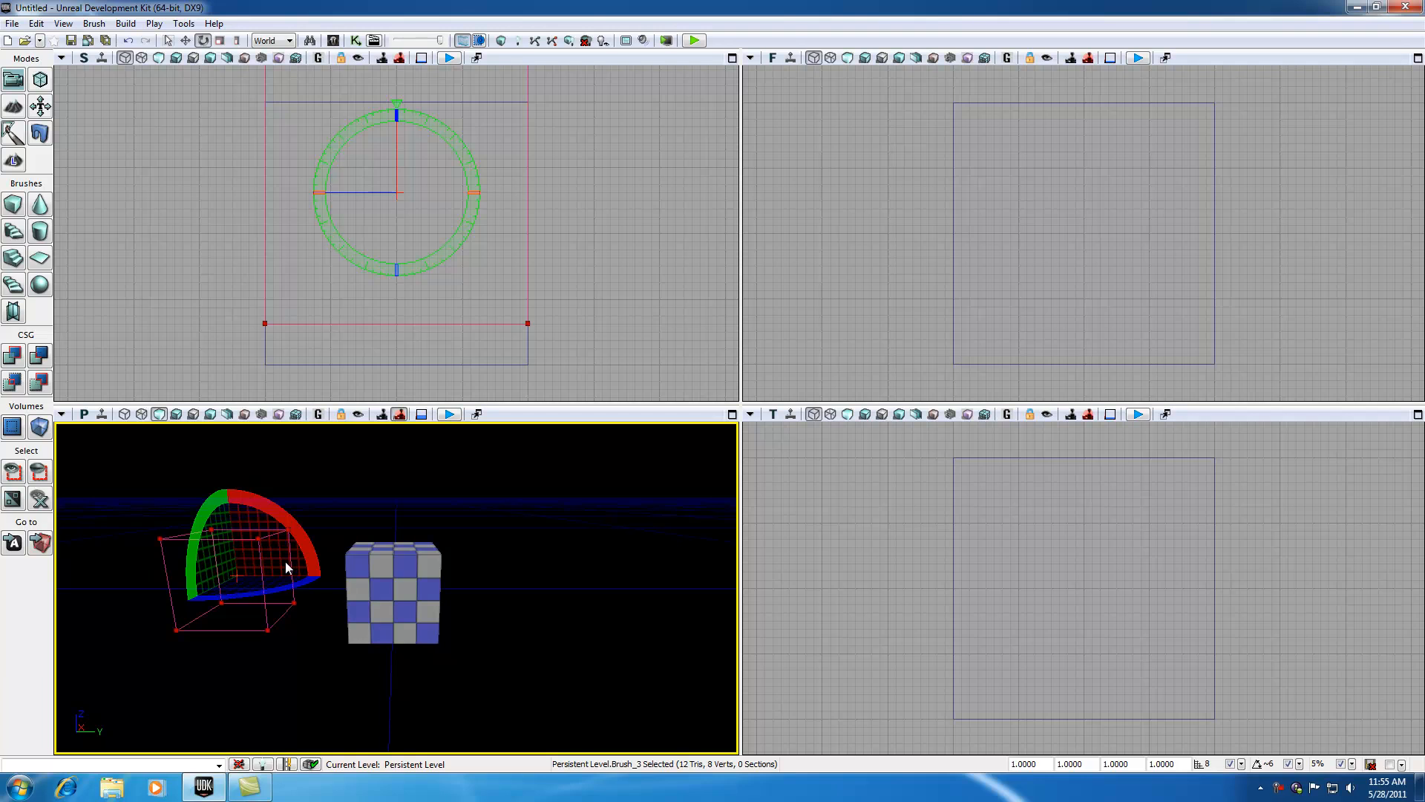
pyautogui.moveTo(213, 516)
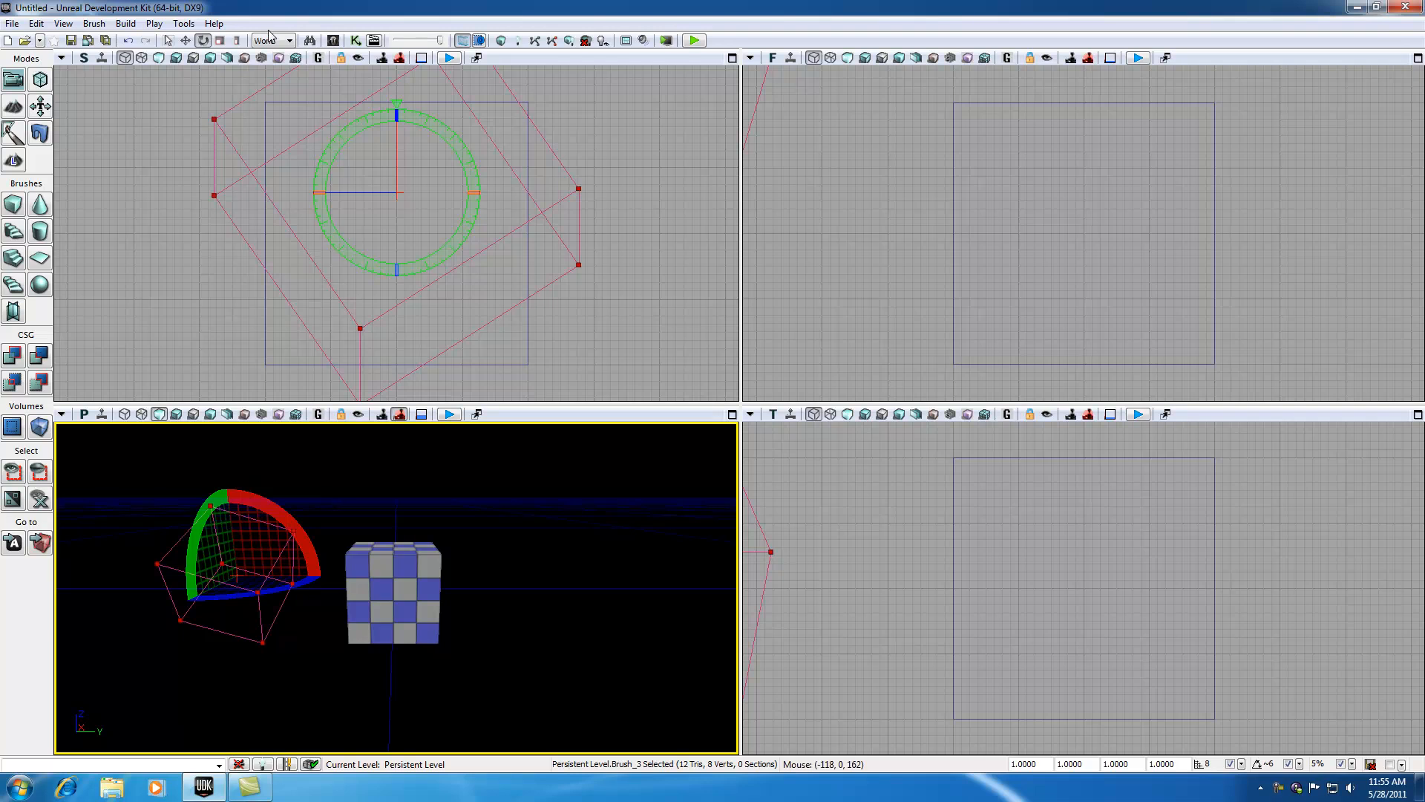
pyautogui.moveTo(220, 40)
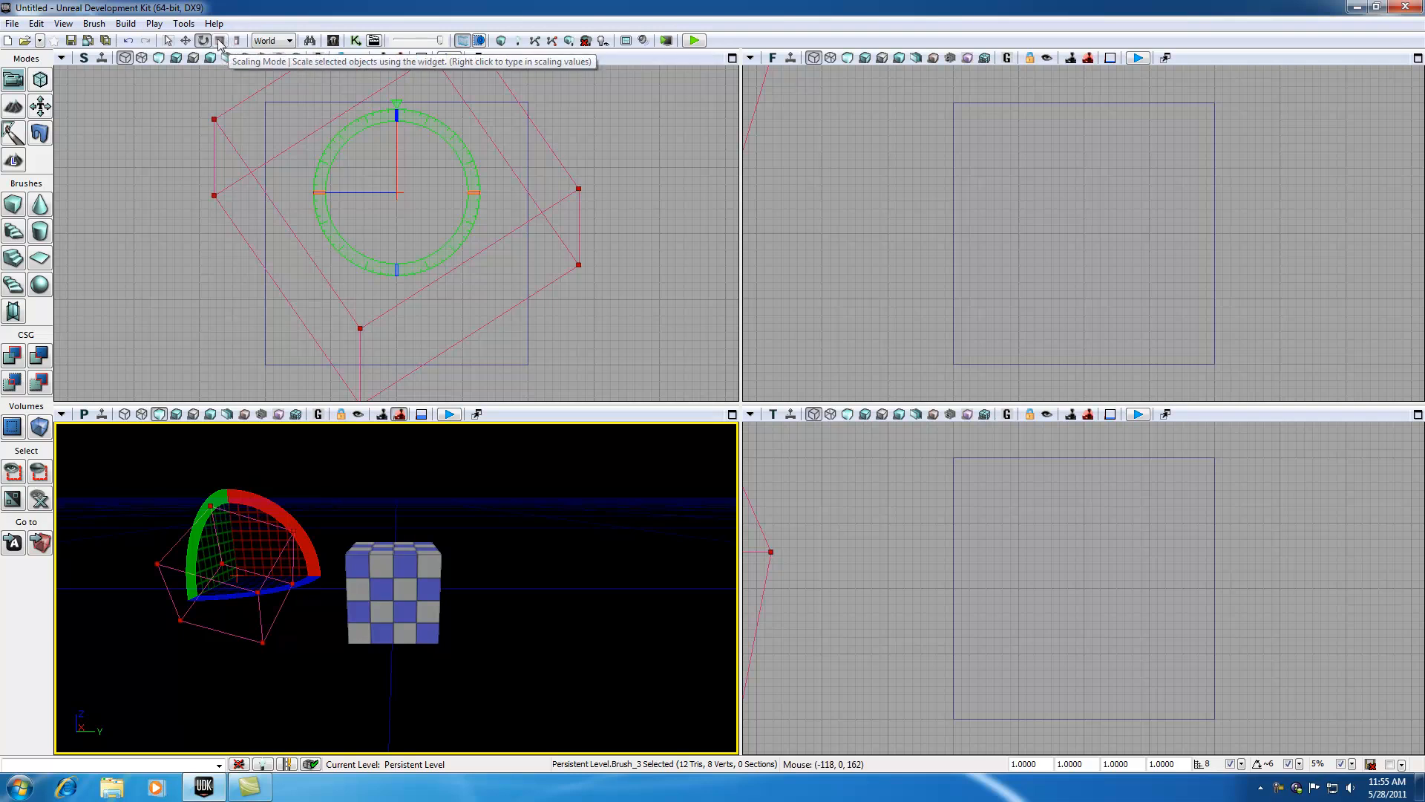
# Show the scaling widget on the rotated brush in Scaling Mode.
pyautogui.click(187, 40)
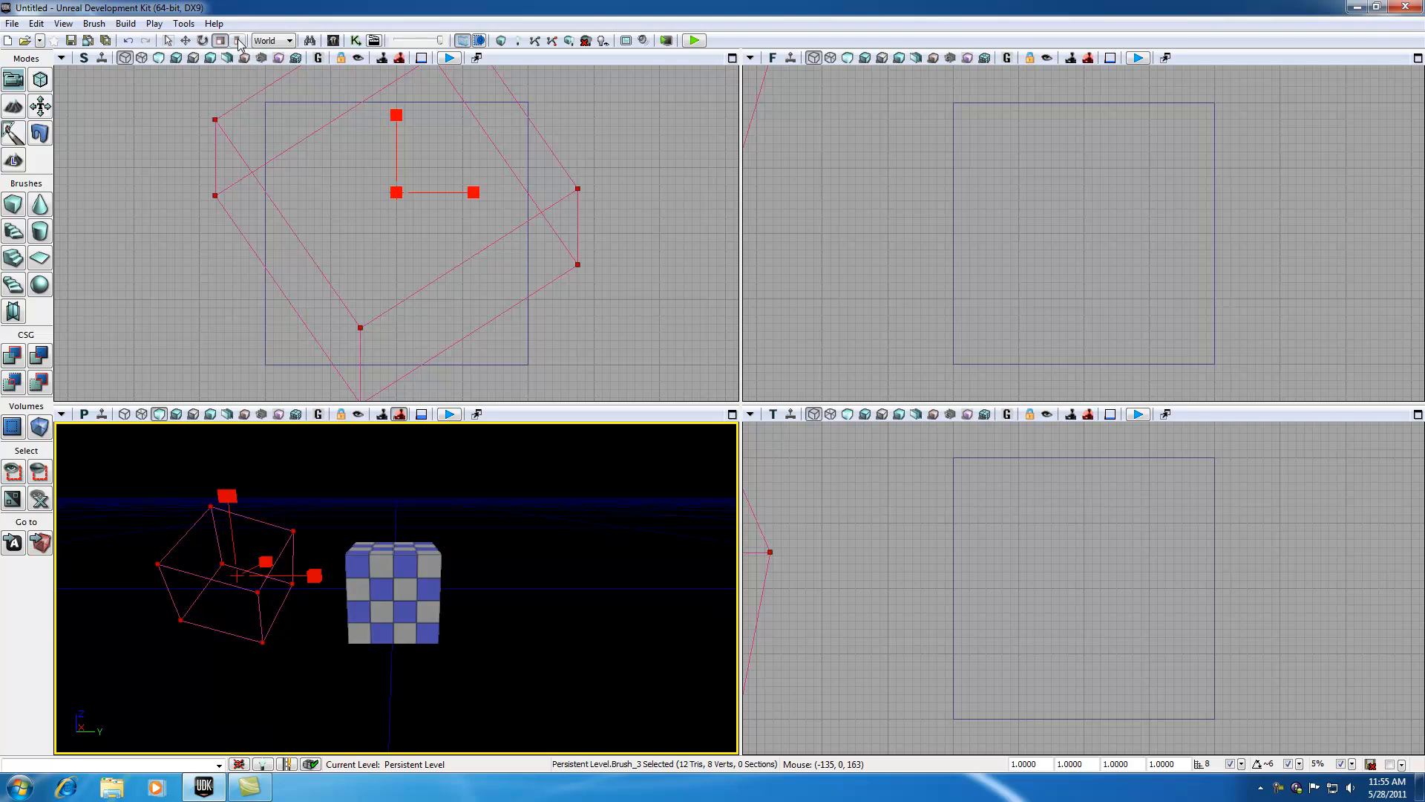
# Stretch the brush wider and flatter with Non-Uniform Scaling in Local space.
pyautogui.click(220, 40)
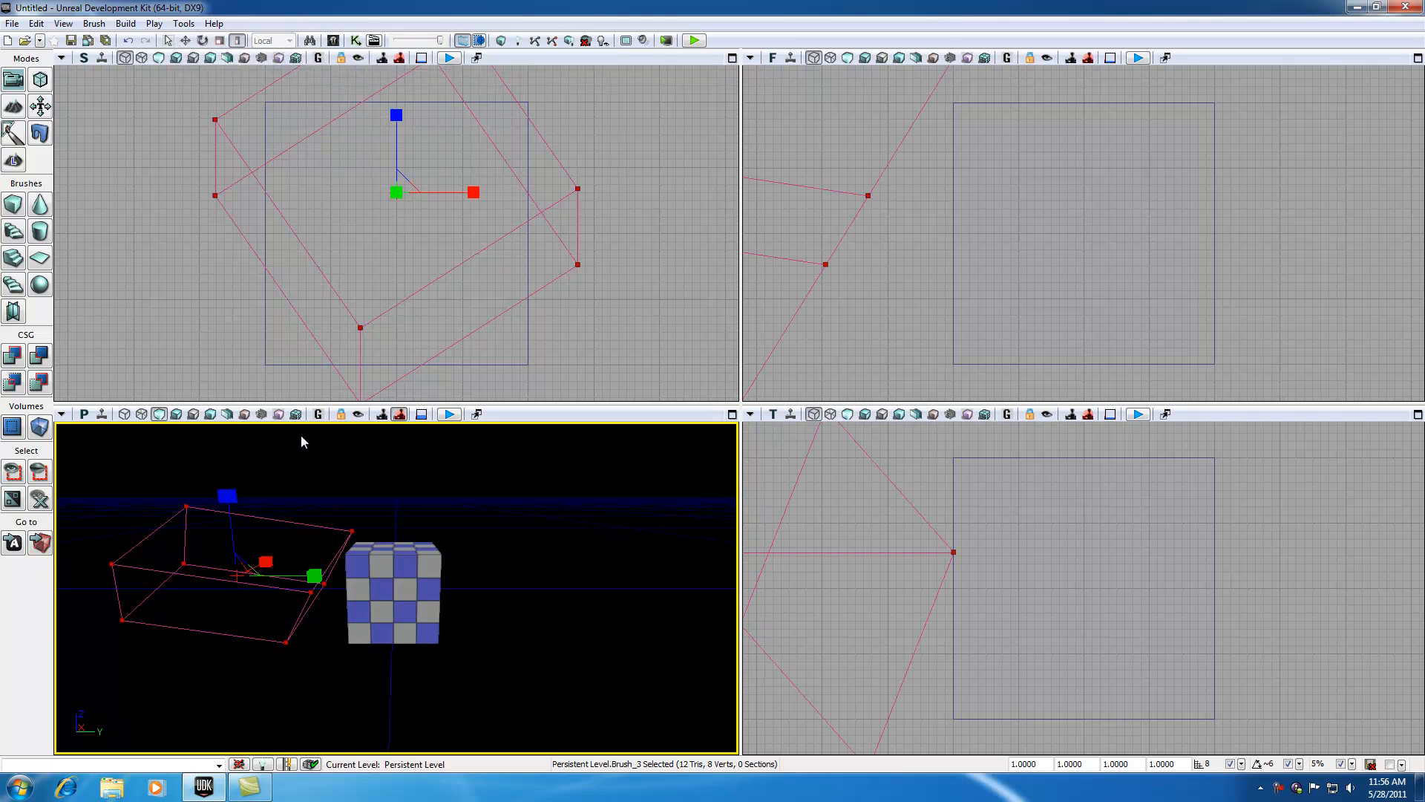
pyautogui.moveTo(303, 358)
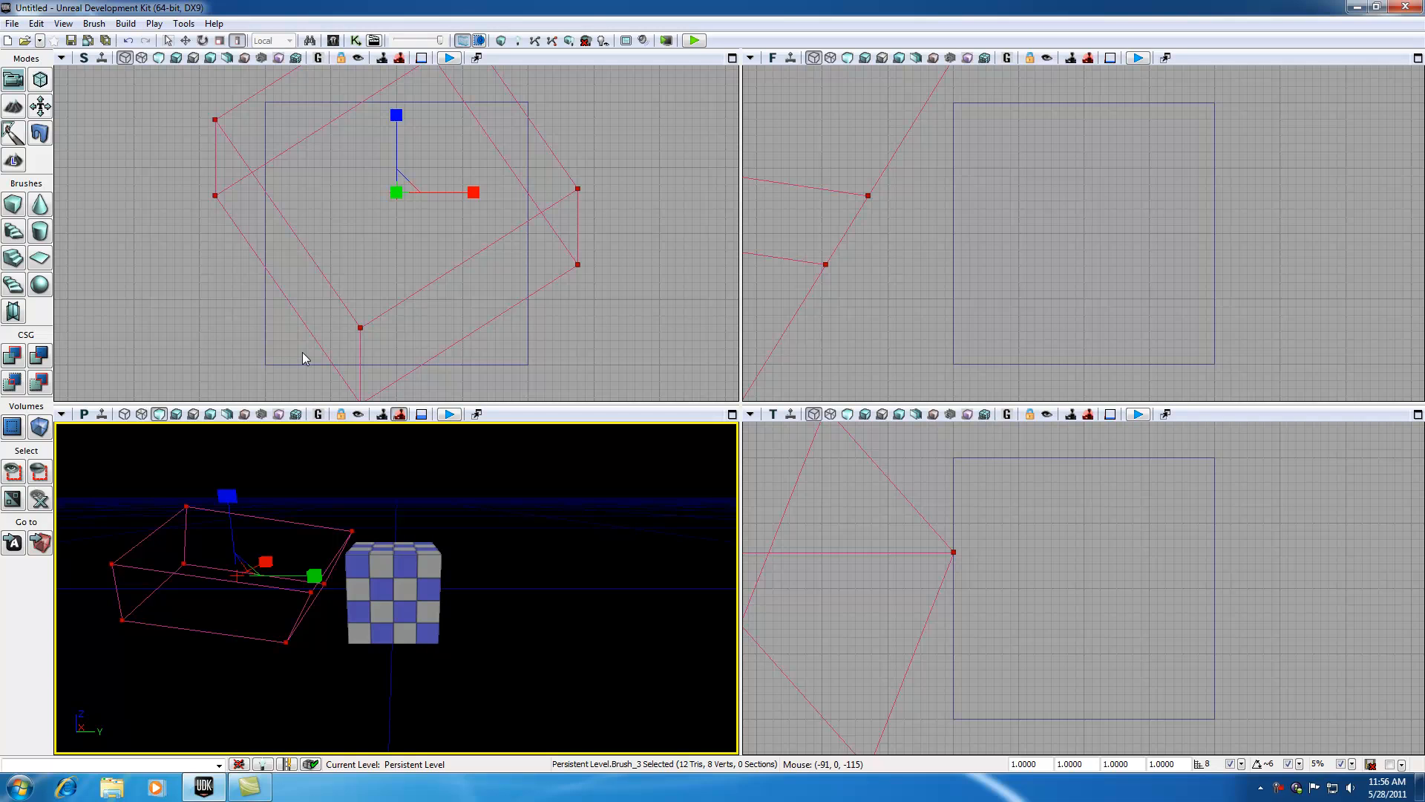
pyautogui.moveTo(221, 40)
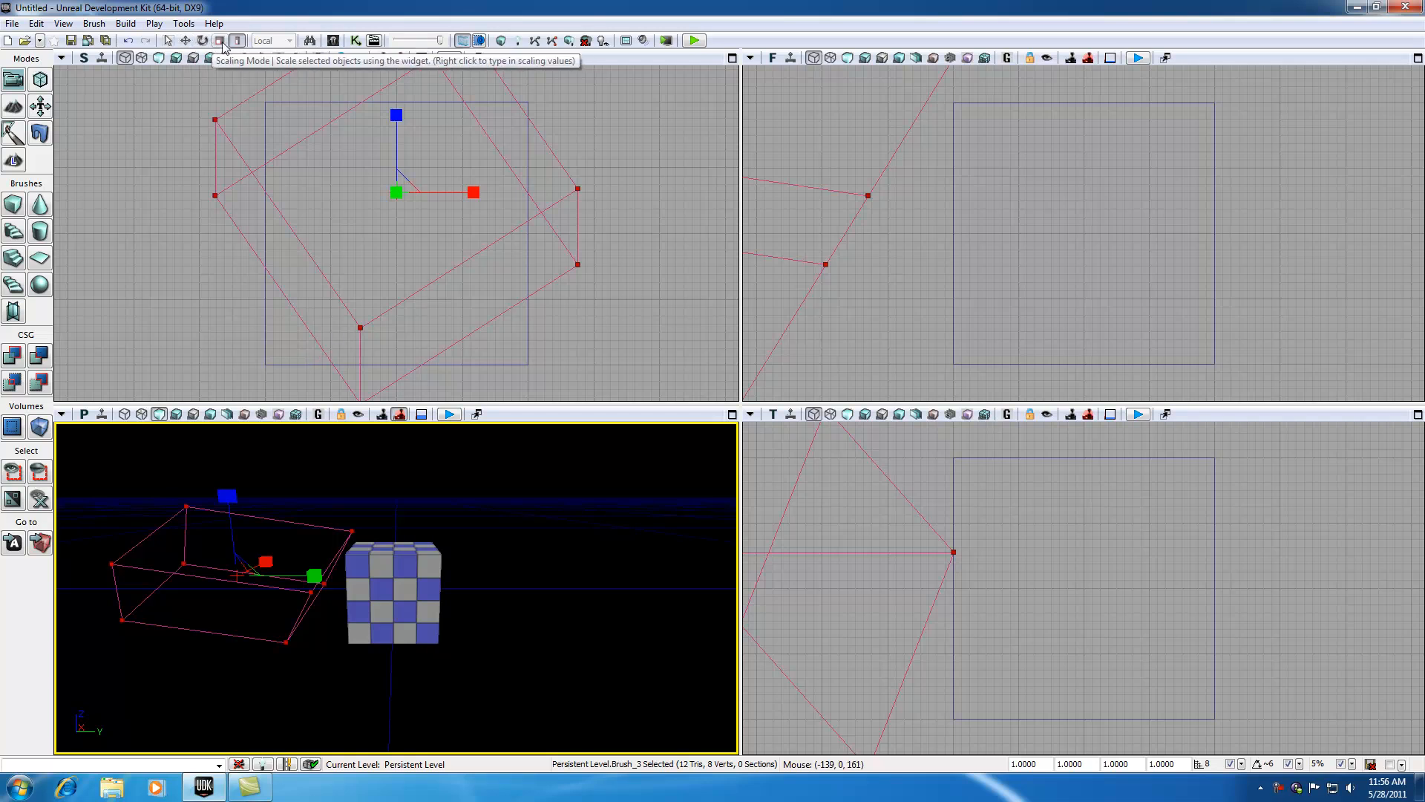
pyautogui.moveTo(359, 364)
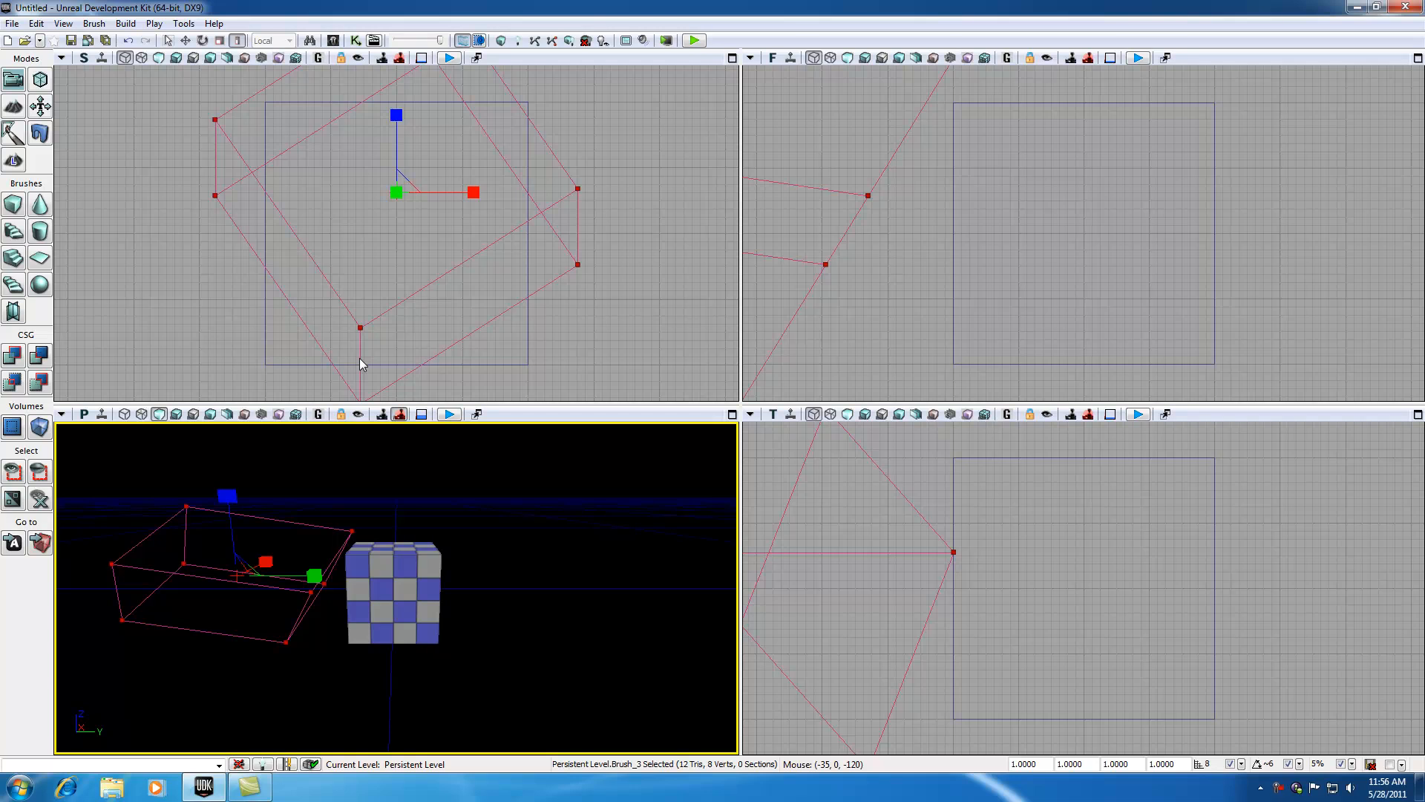
pyautogui.moveTo(1280, 790)
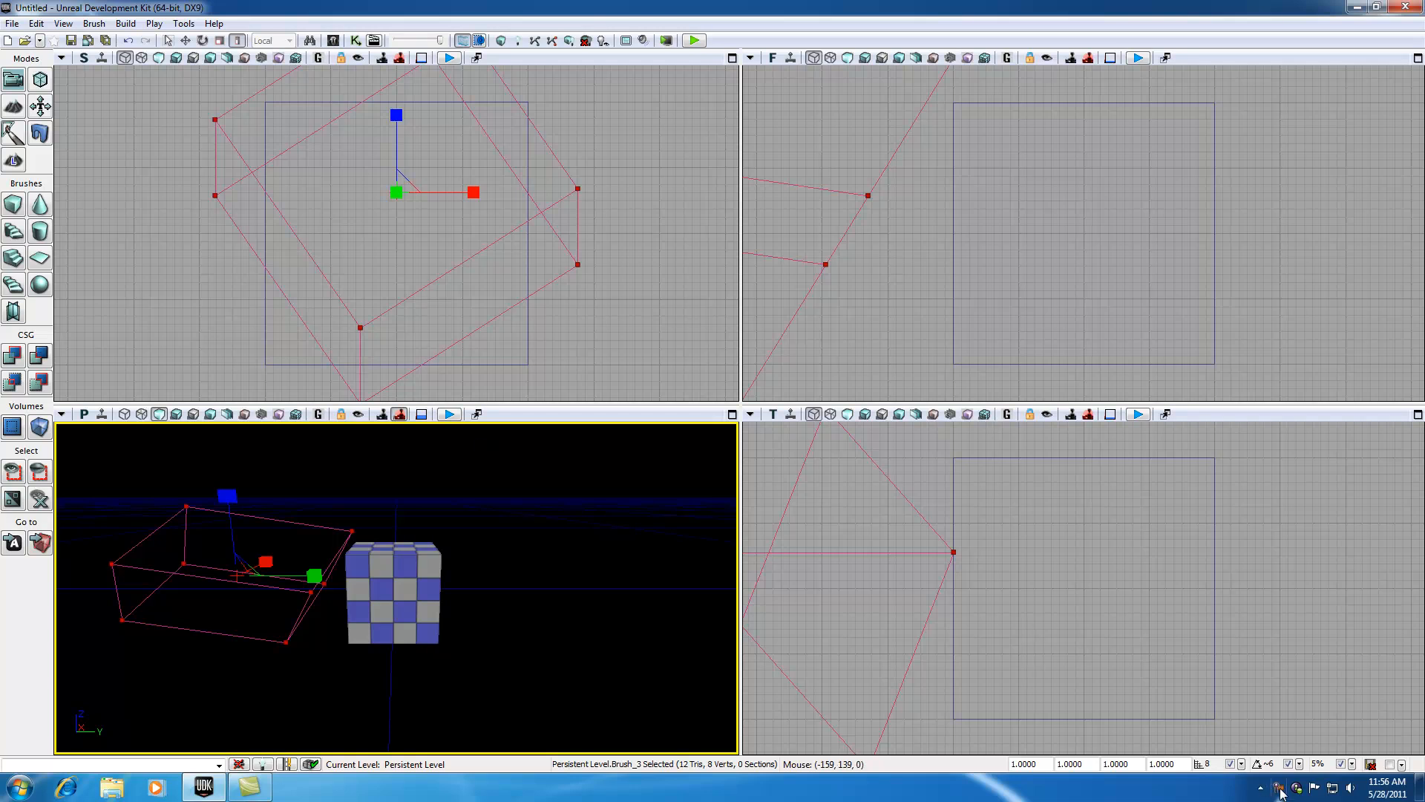